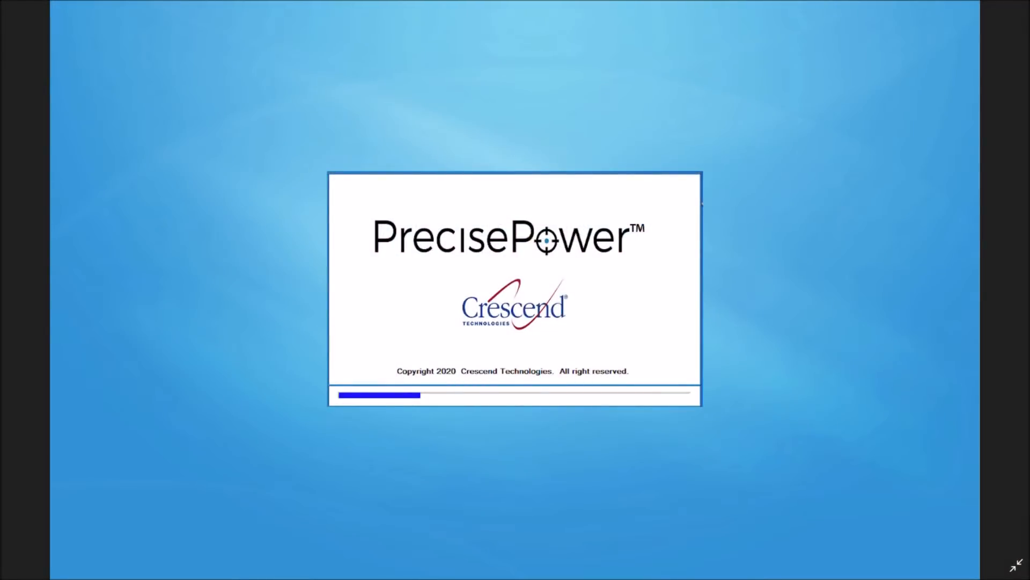
pyautogui.moveTo(920, 527)
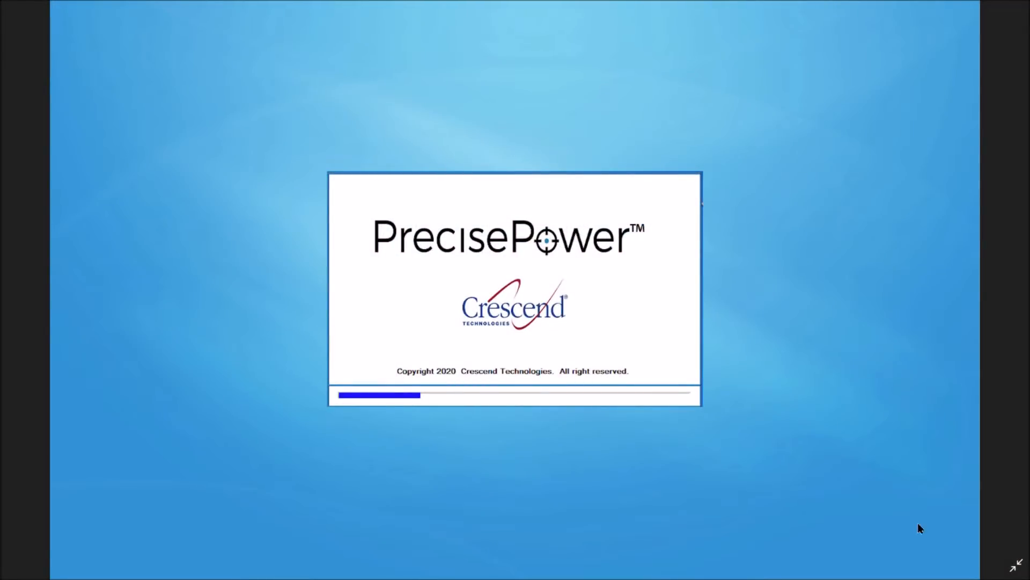
pyautogui.moveTo(319, 393)
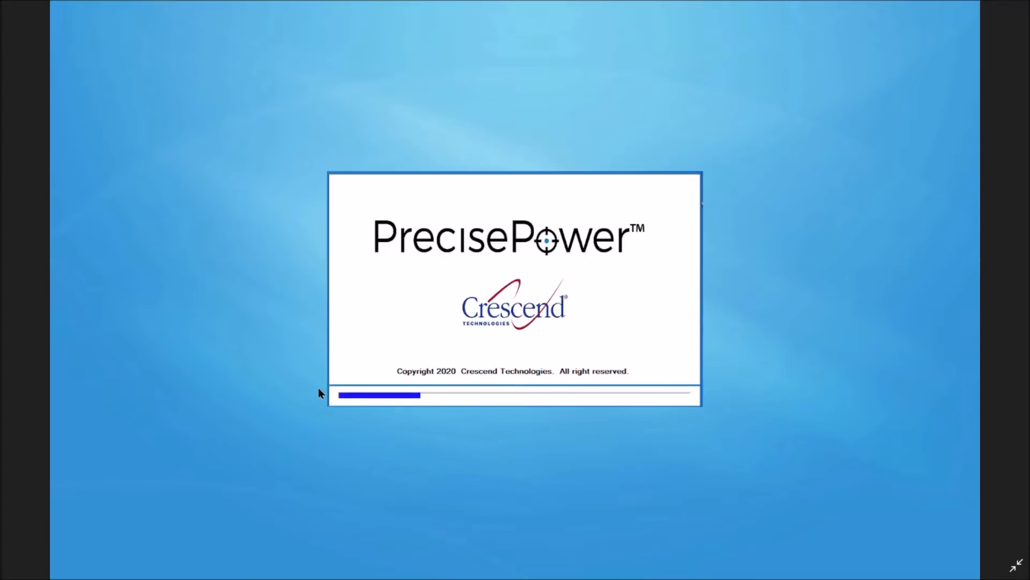
pyautogui.moveTo(366, 395)
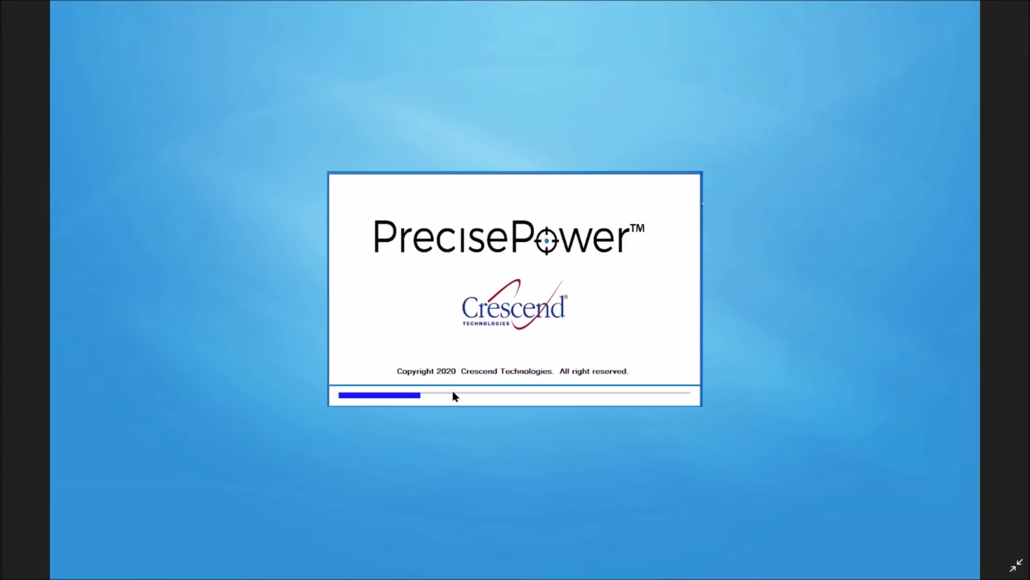
pyautogui.moveTo(548, 395)
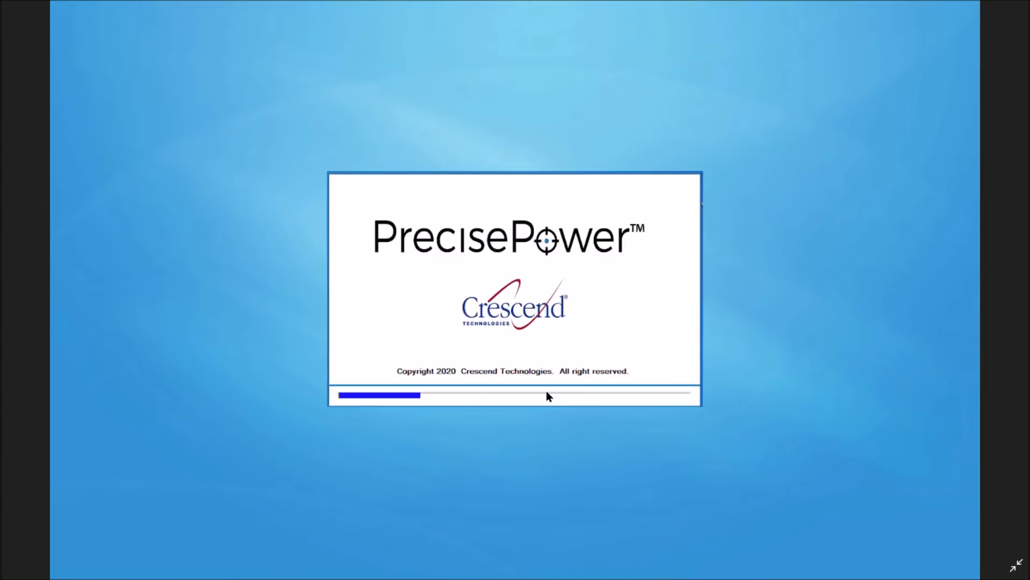
pyautogui.moveTo(662, 394)
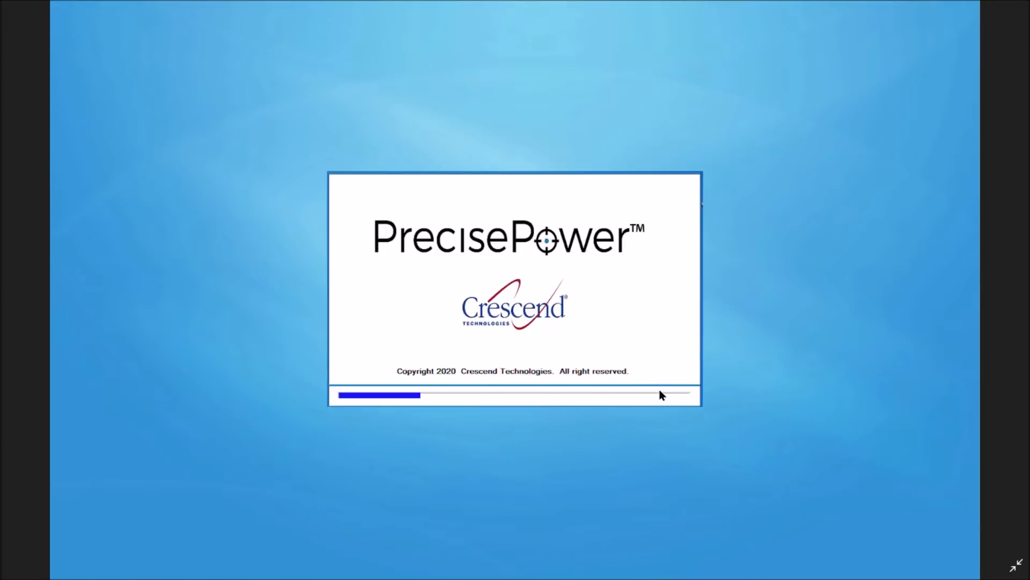
pyautogui.moveTo(836, 492)
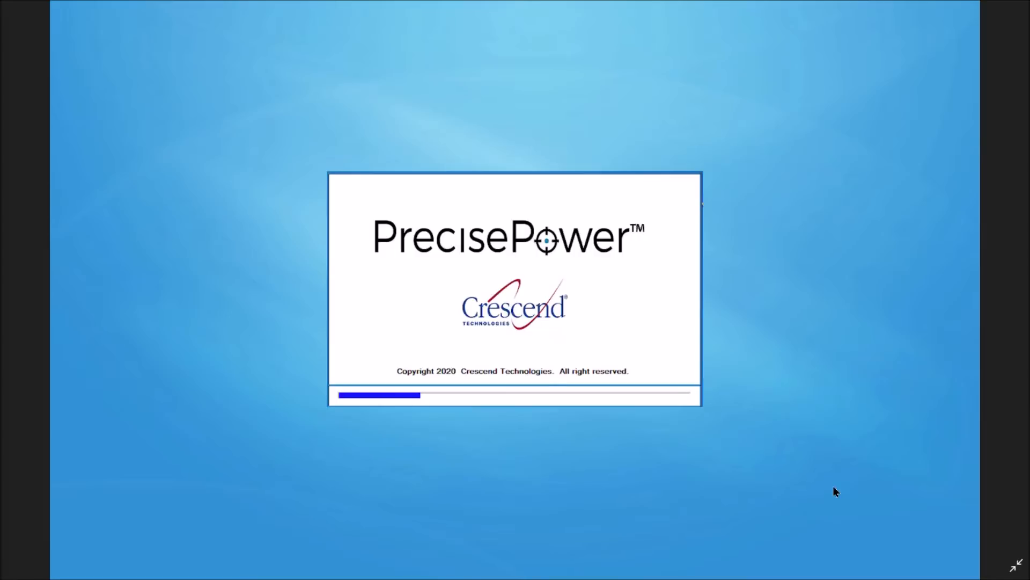
pyautogui.moveTo(931, 524)
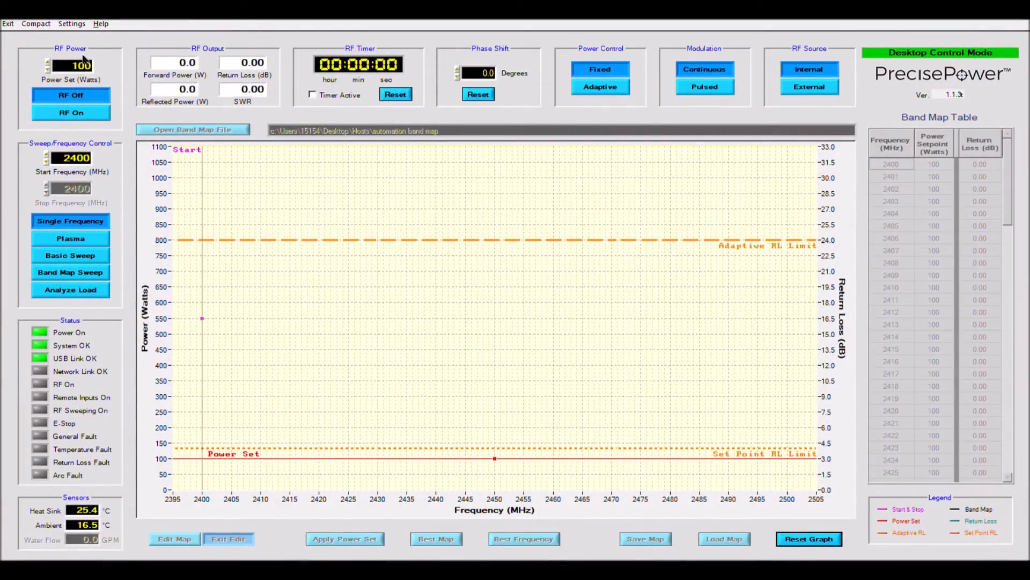
# - Set the power setpoint to 520 W and turn RF output on, reaching about 510 W forward
pyautogui.click(71, 65)
pyautogui.write('500')
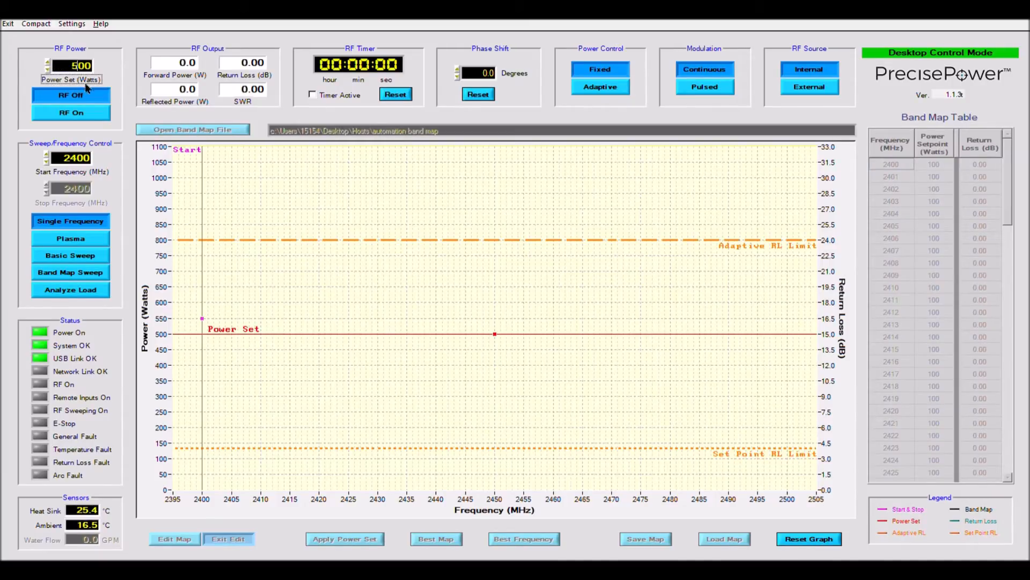
pyautogui.moveTo(83, 138)
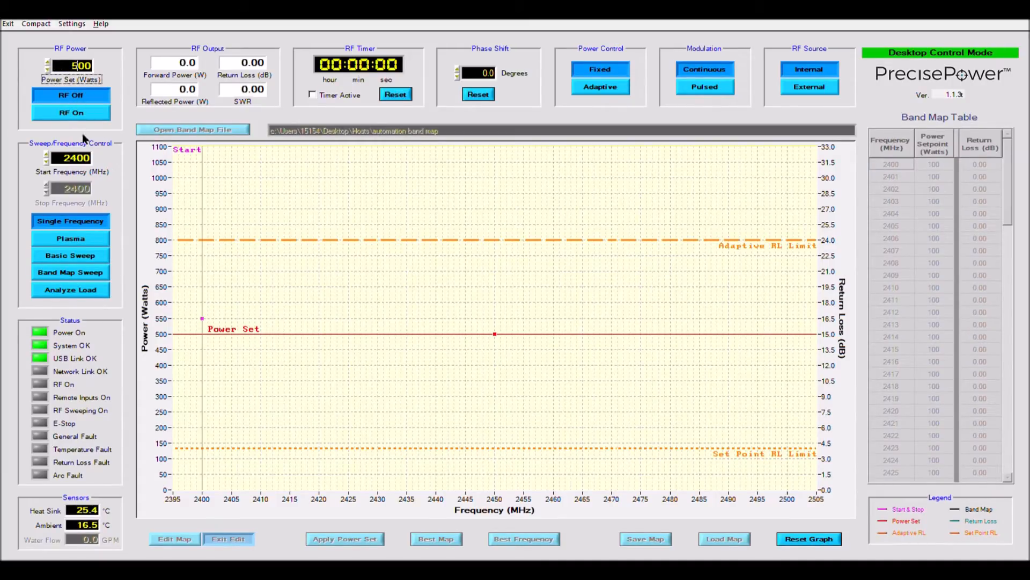
pyautogui.click(71, 112)
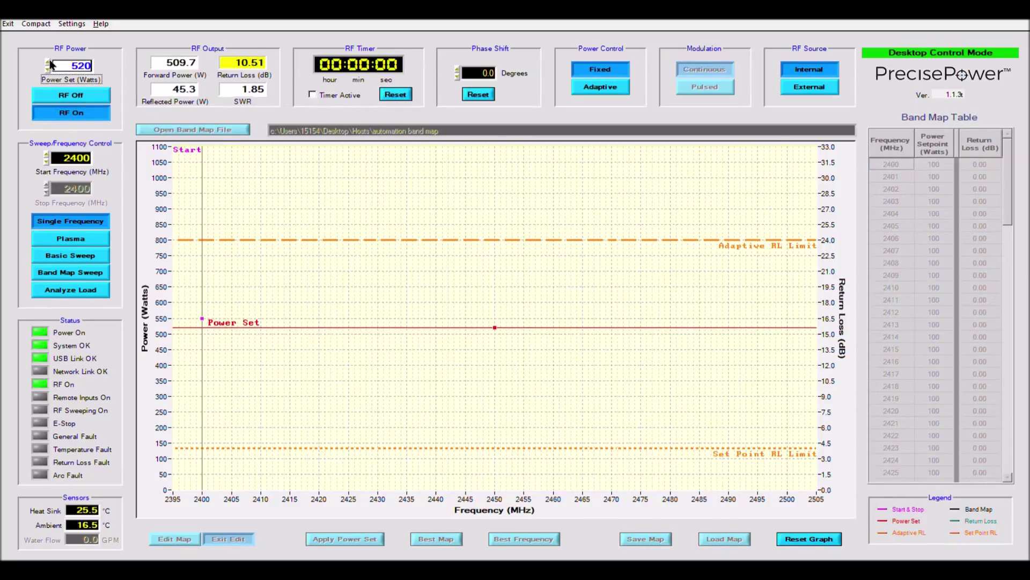
# - Edit the Start Frequency (MHz) field to 2431 MHz
pyautogui.click(46, 61)
pyautogui.write('2403')
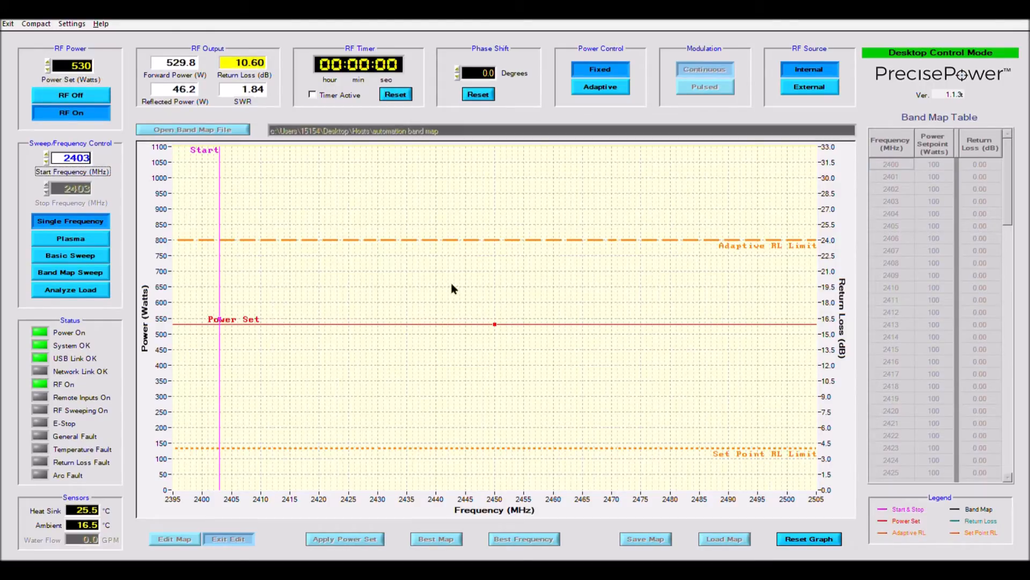
pyautogui.moveTo(220, 339)
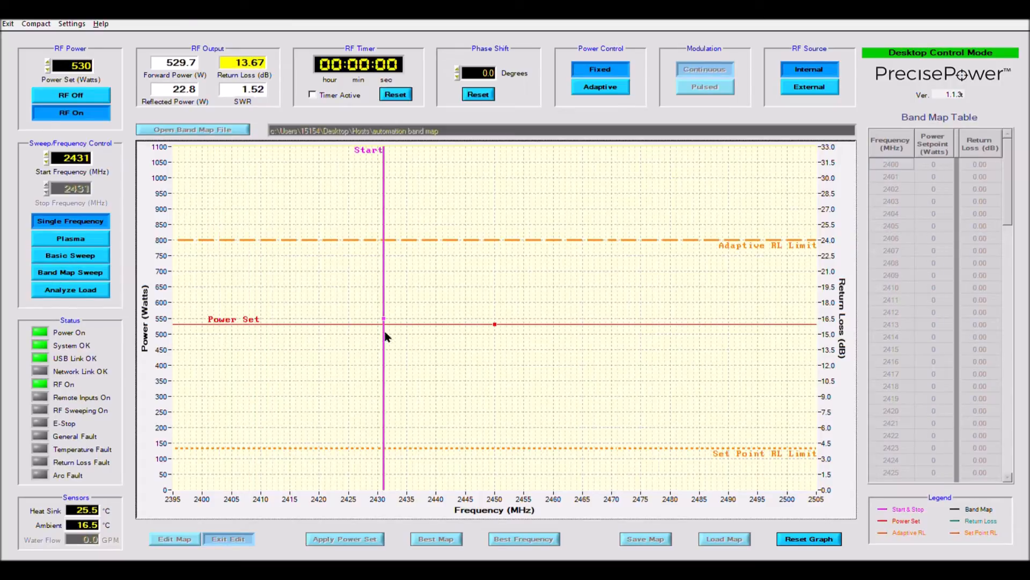
pyautogui.moveTo(99, 152)
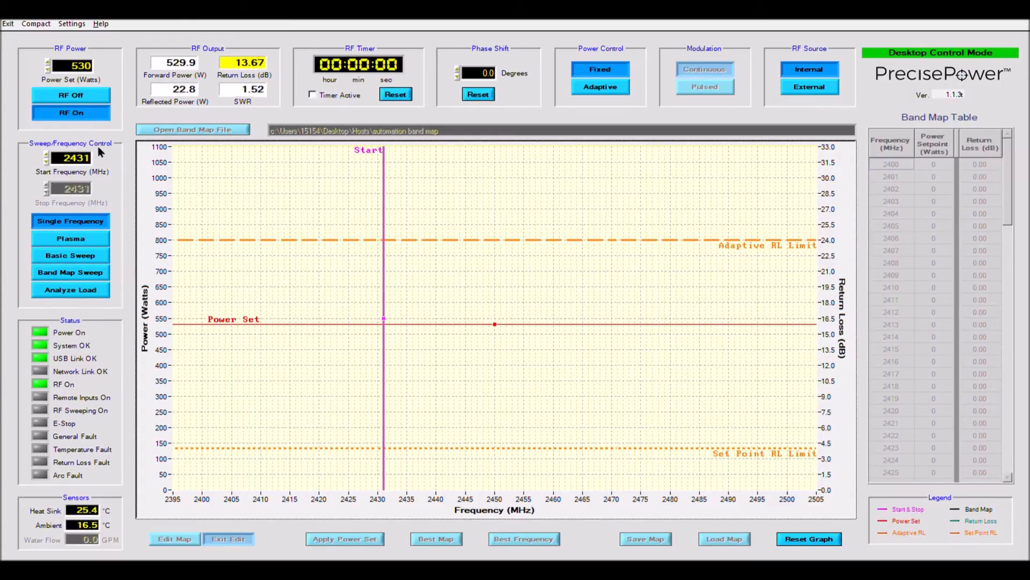
pyautogui.moveTo(498, 329)
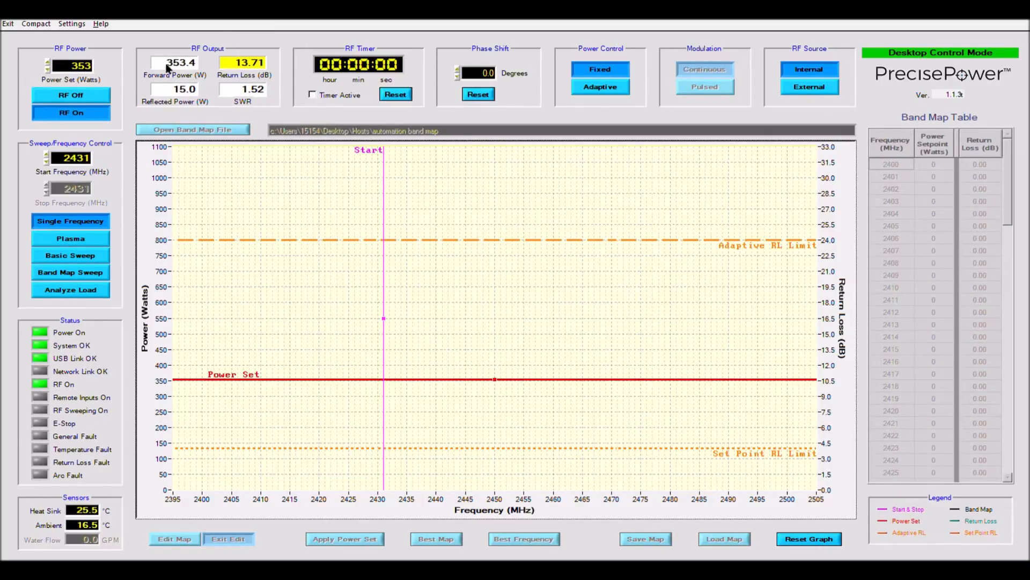
pyautogui.moveTo(128, 99)
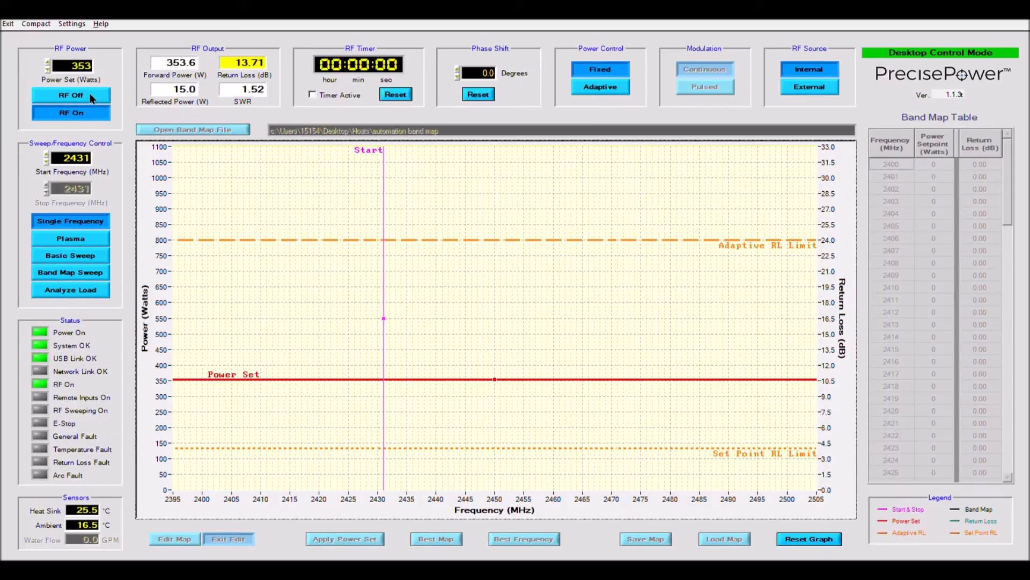
# - Turn RF off, back on, then off again, leaving E-Stop and General Fault red
pyautogui.click(71, 96)
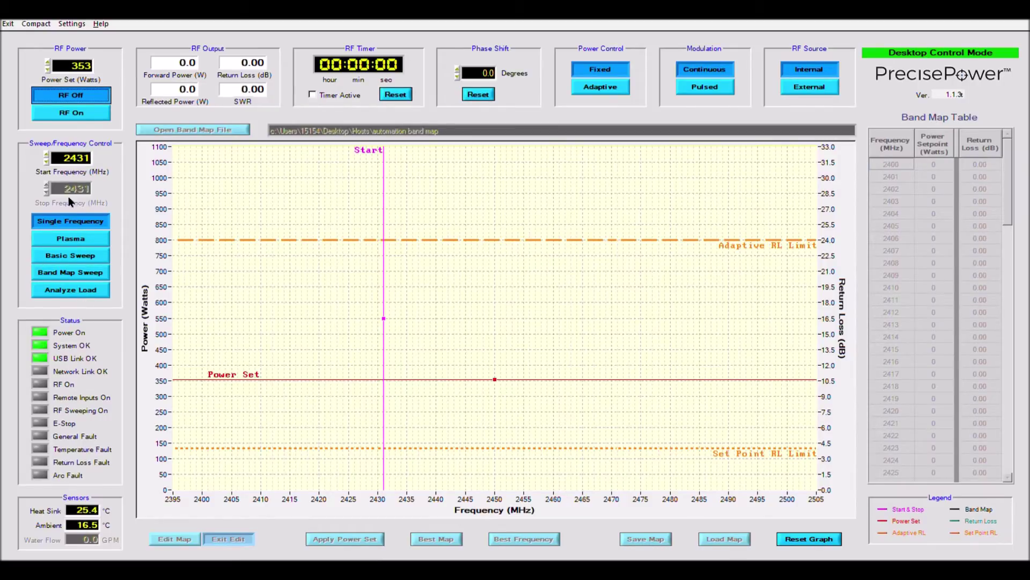
pyautogui.moveTo(74, 301)
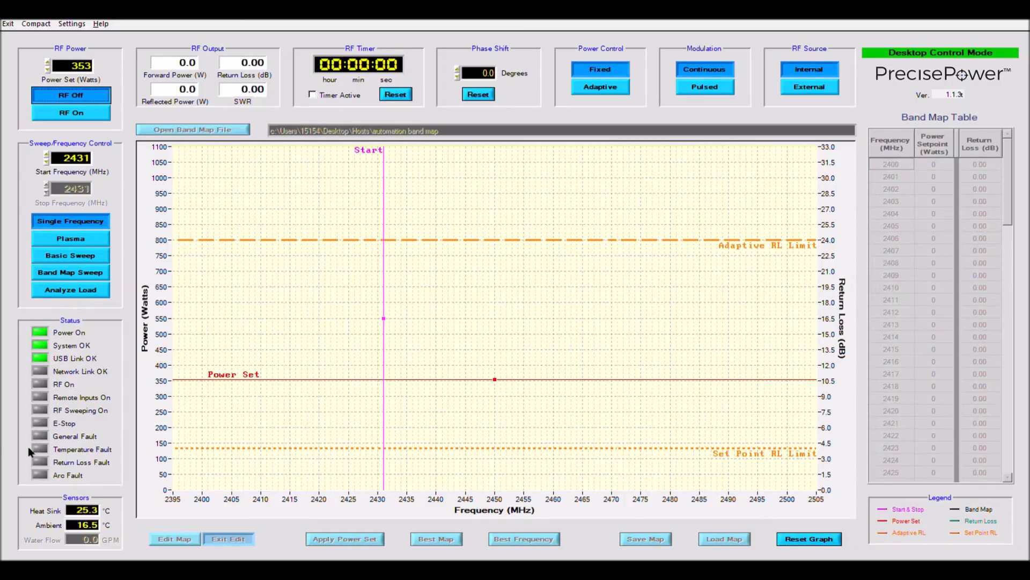
pyautogui.moveTo(101, 469)
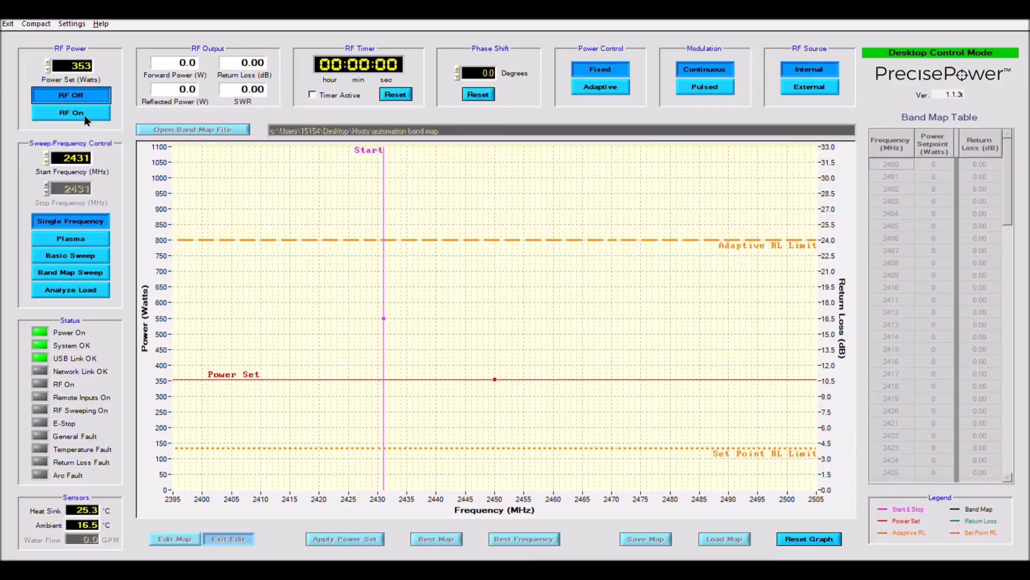
pyautogui.click(71, 113)
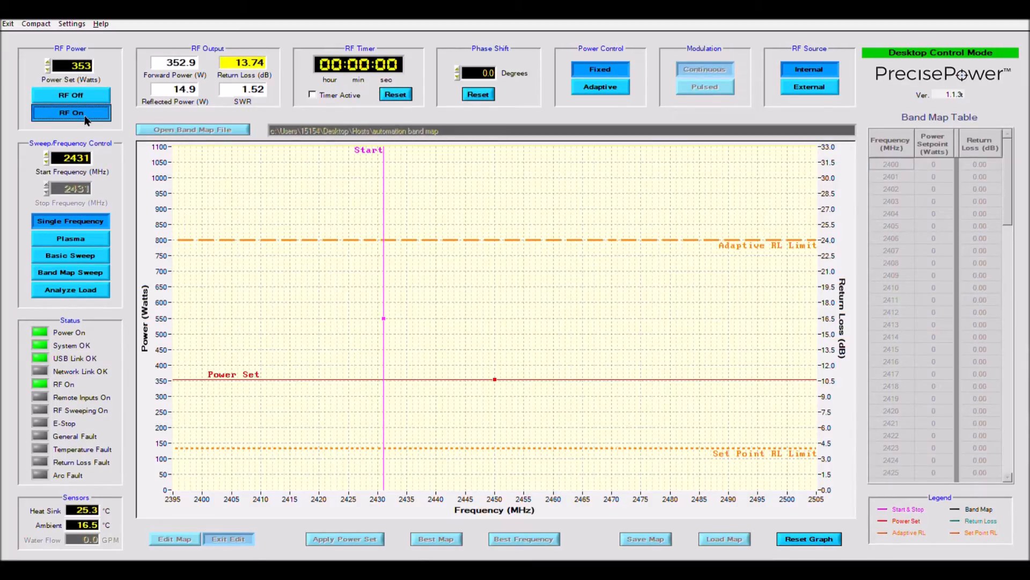
pyautogui.click(70, 96)
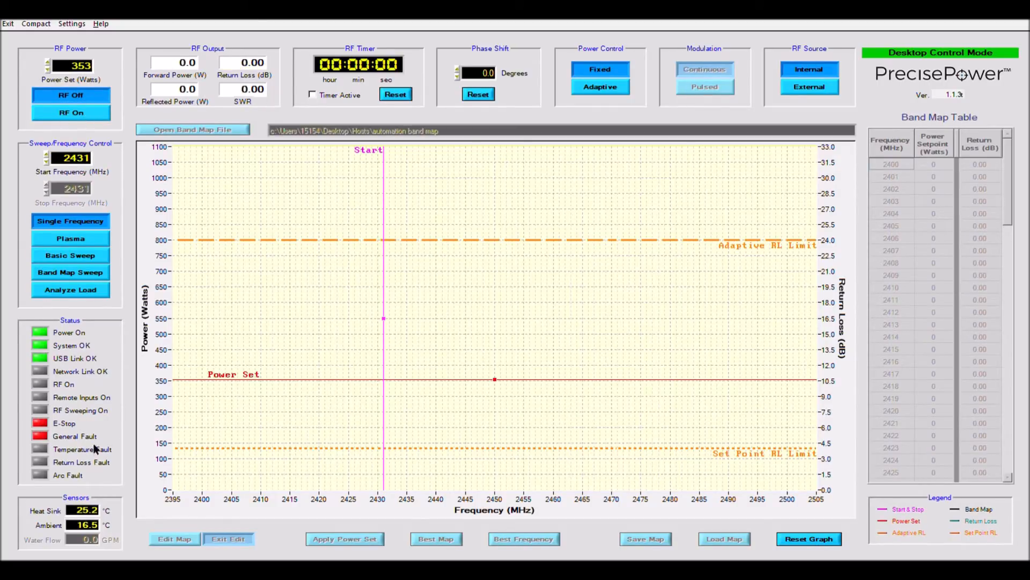
pyautogui.moveTo(456, 371)
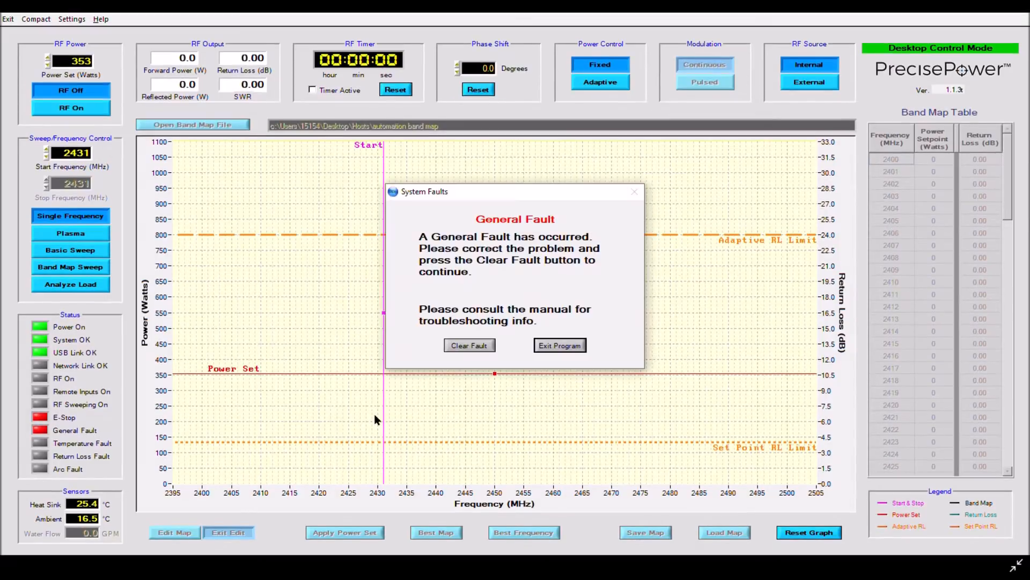
pyautogui.moveTo(482, 437)
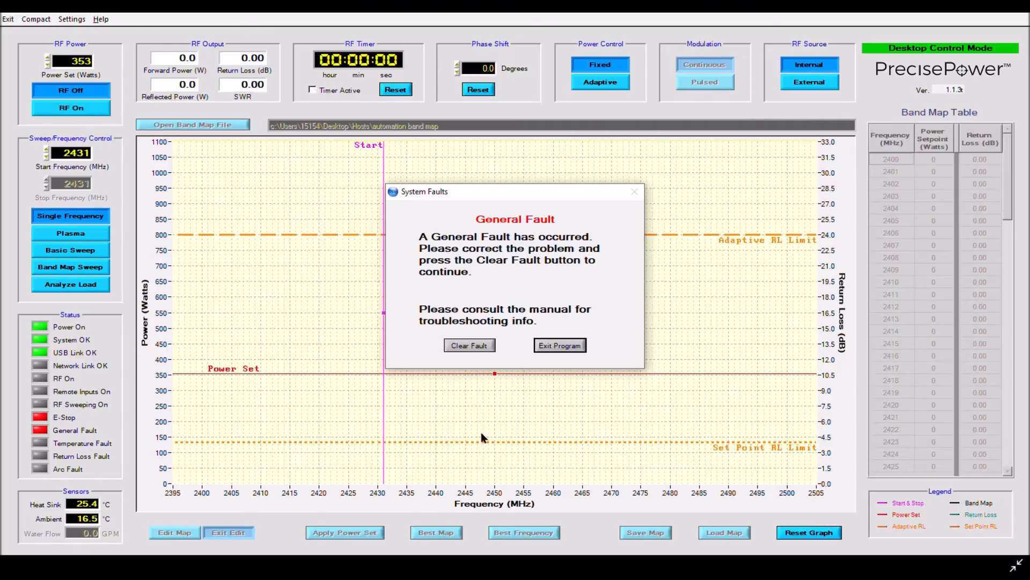
pyautogui.moveTo(595, 235)
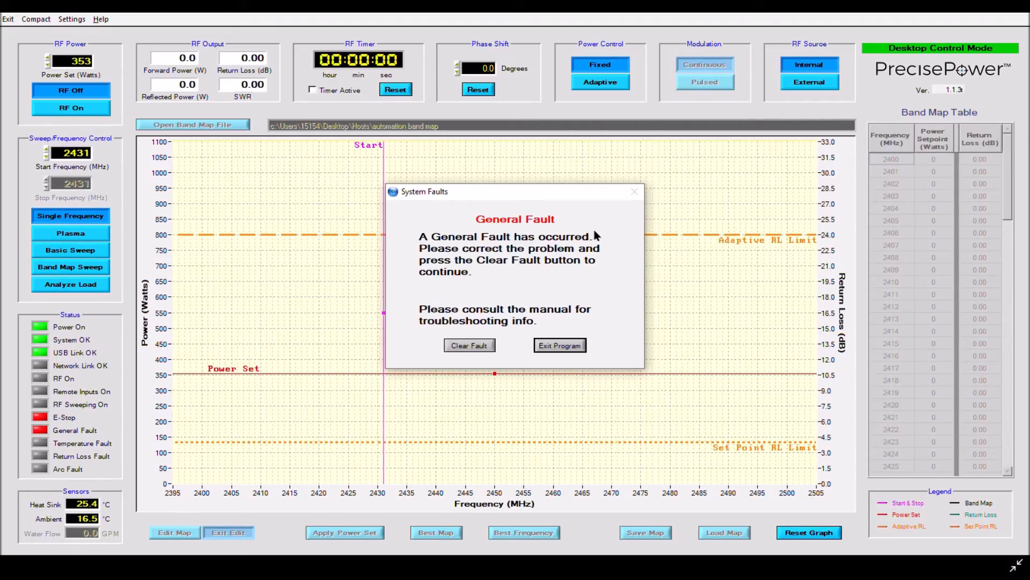
pyautogui.moveTo(463, 229)
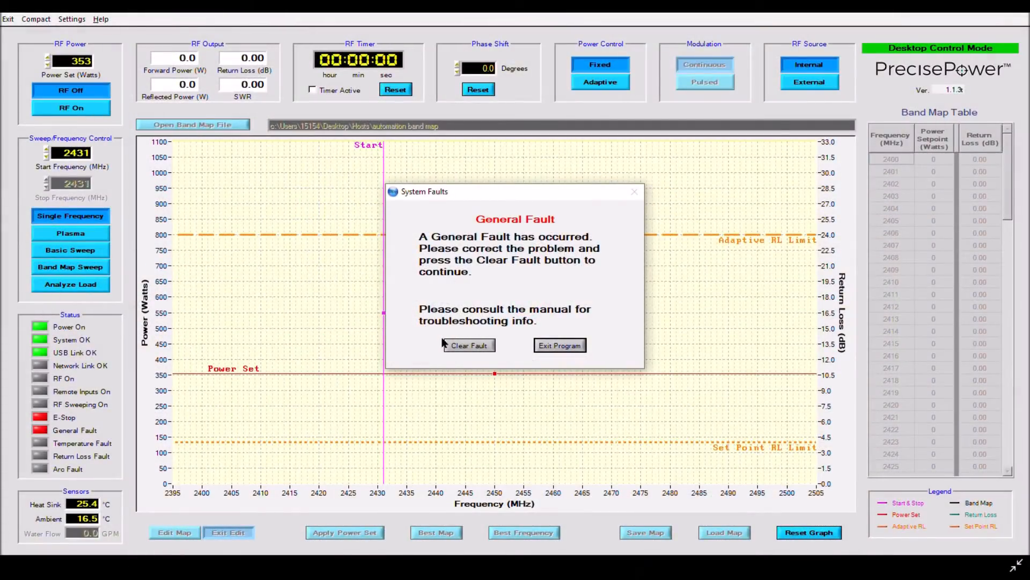
# - Clear the general fault, run RF output at about 353 W, then turn it off
pyautogui.click(468, 345)
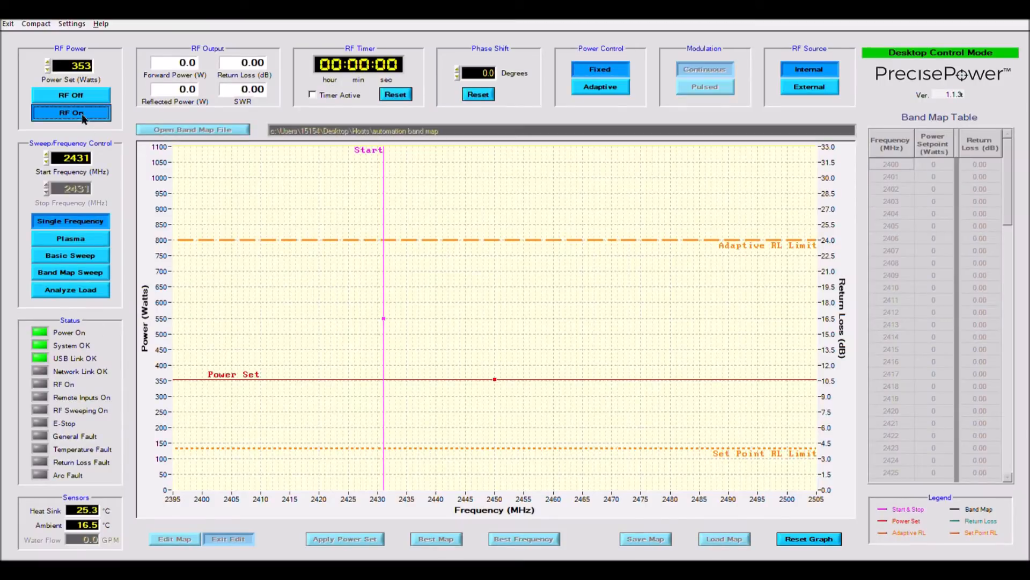
pyautogui.click(70, 112)
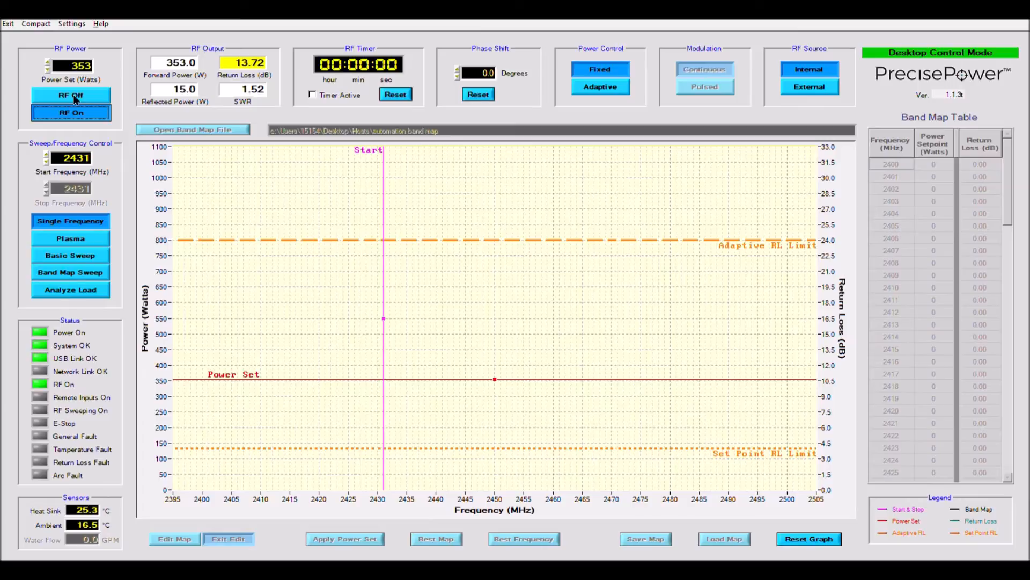
pyautogui.click(71, 94)
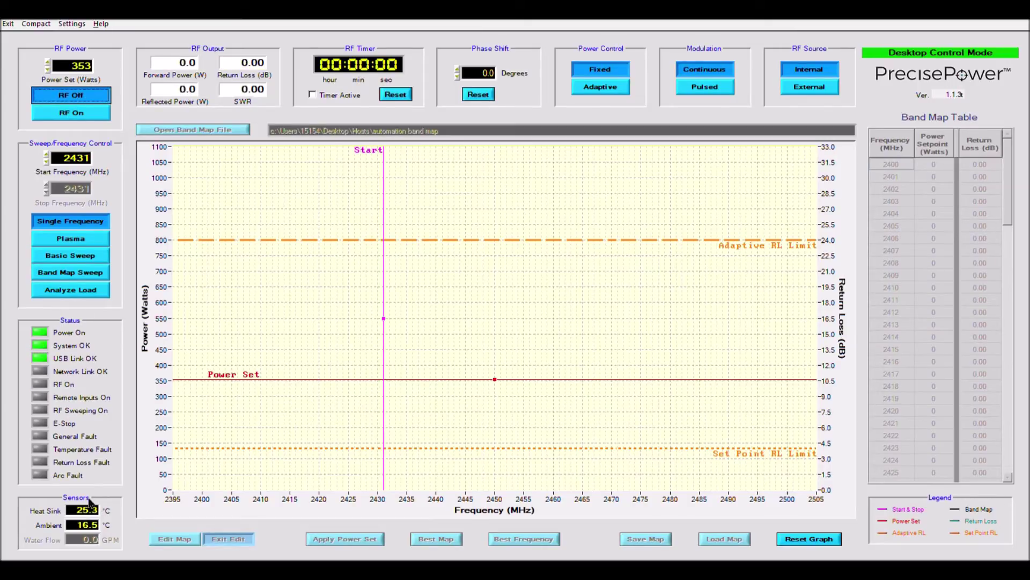
pyautogui.moveTo(41, 523)
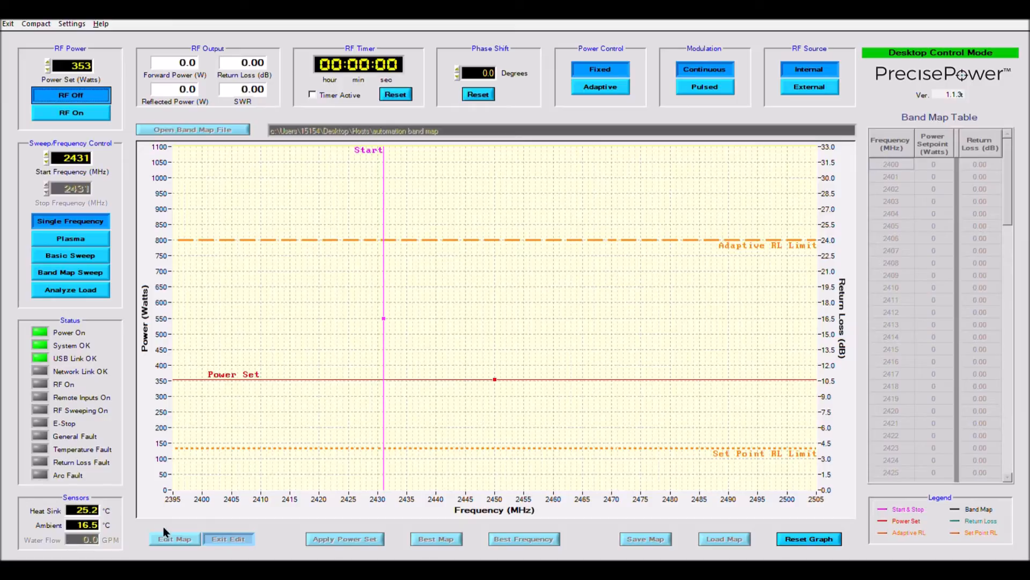
pyautogui.moveTo(610, 547)
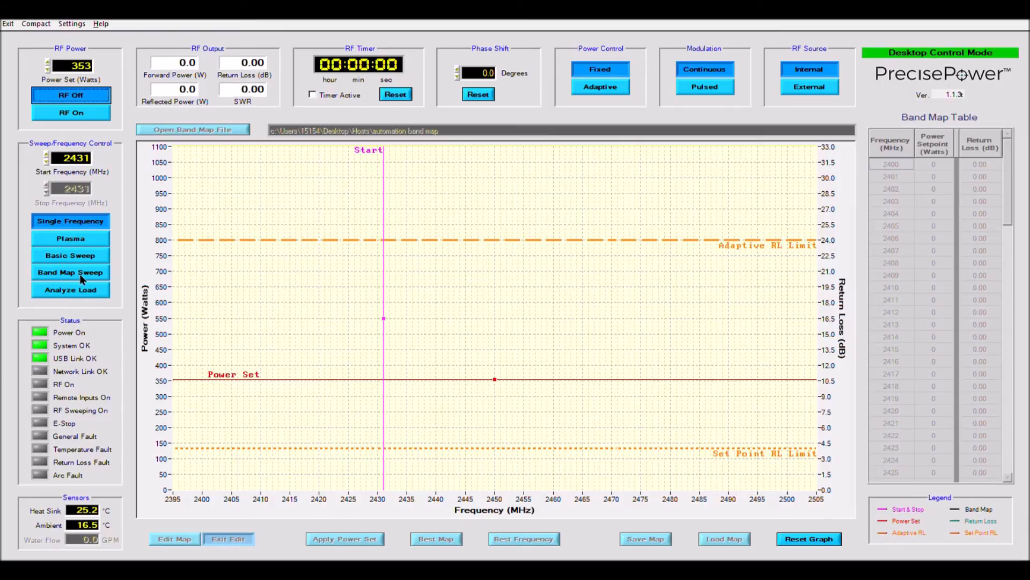
pyautogui.moveTo(674, 485)
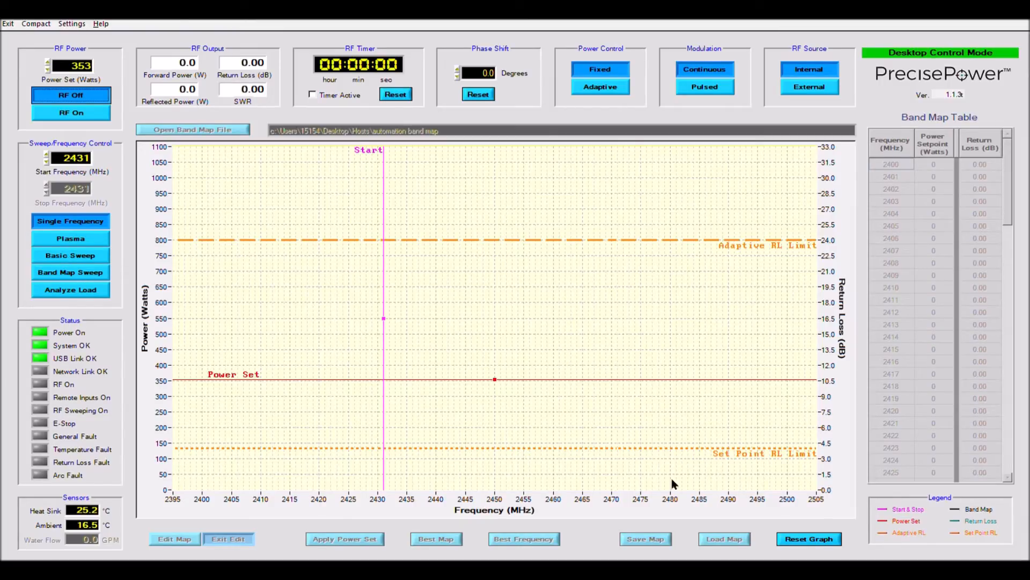
pyautogui.moveTo(978, 516)
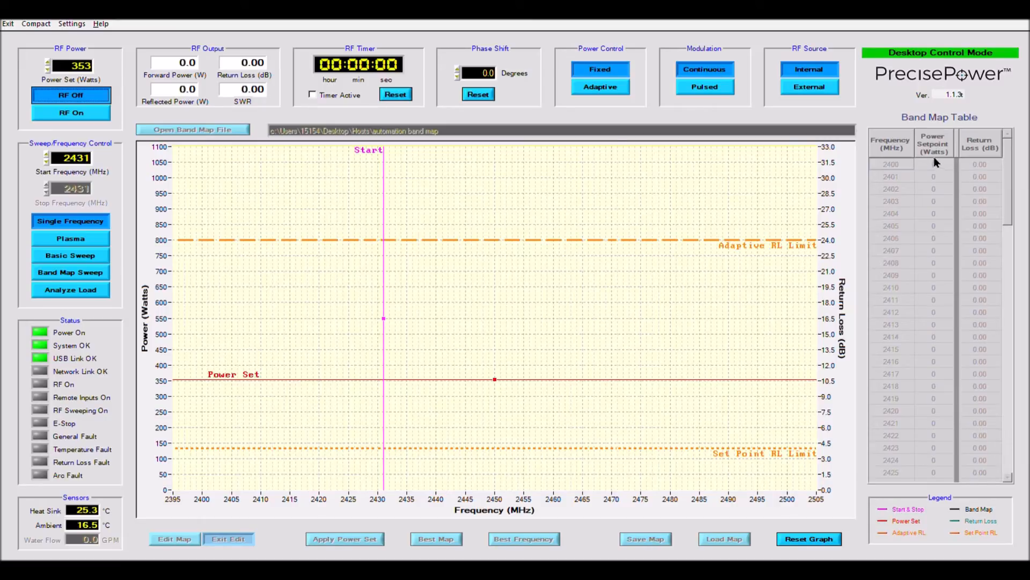
pyautogui.moveTo(833, 64)
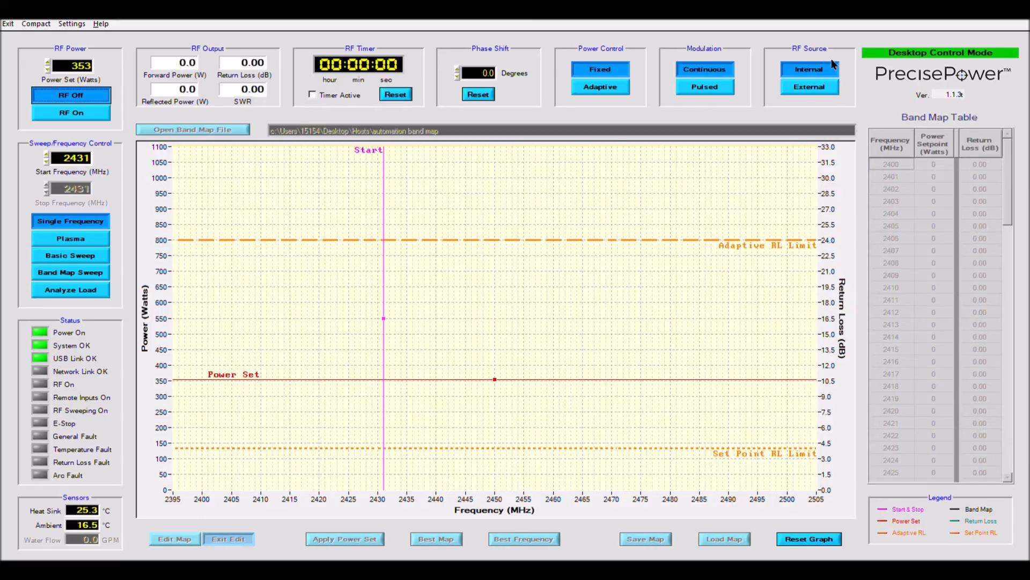
pyautogui.moveTo(726, 490)
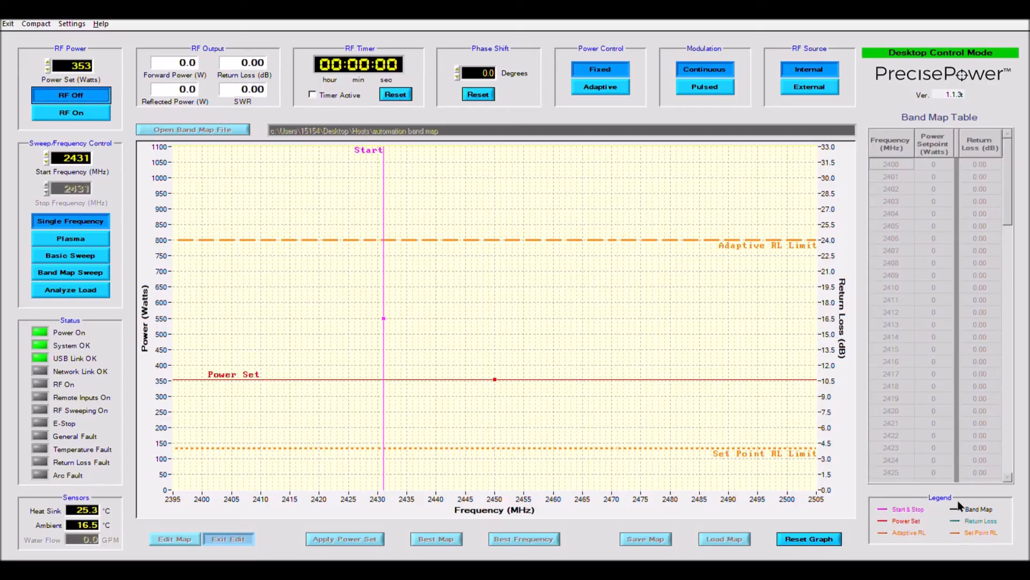
pyautogui.moveTo(956, 506)
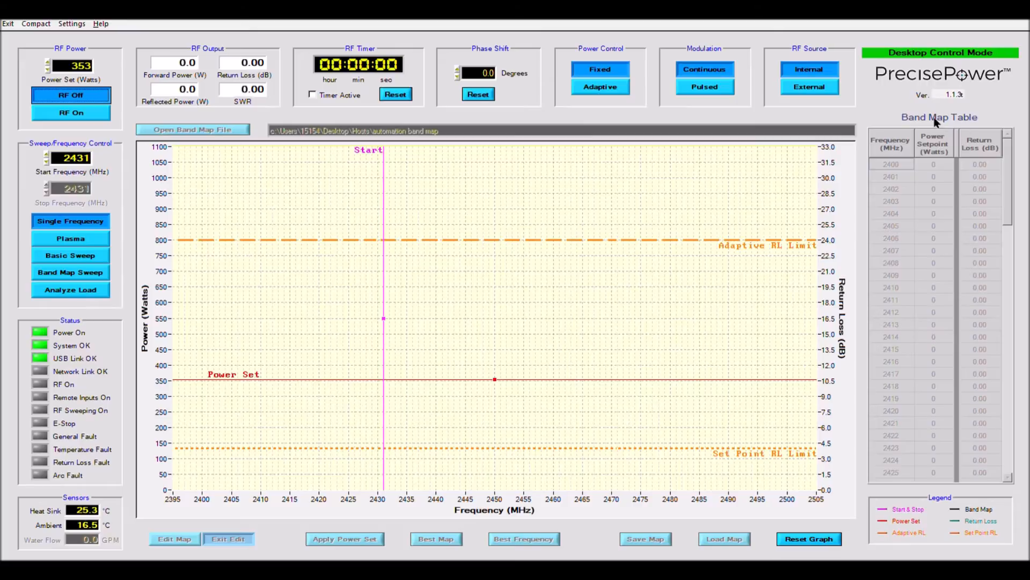
pyautogui.moveTo(934, 153)
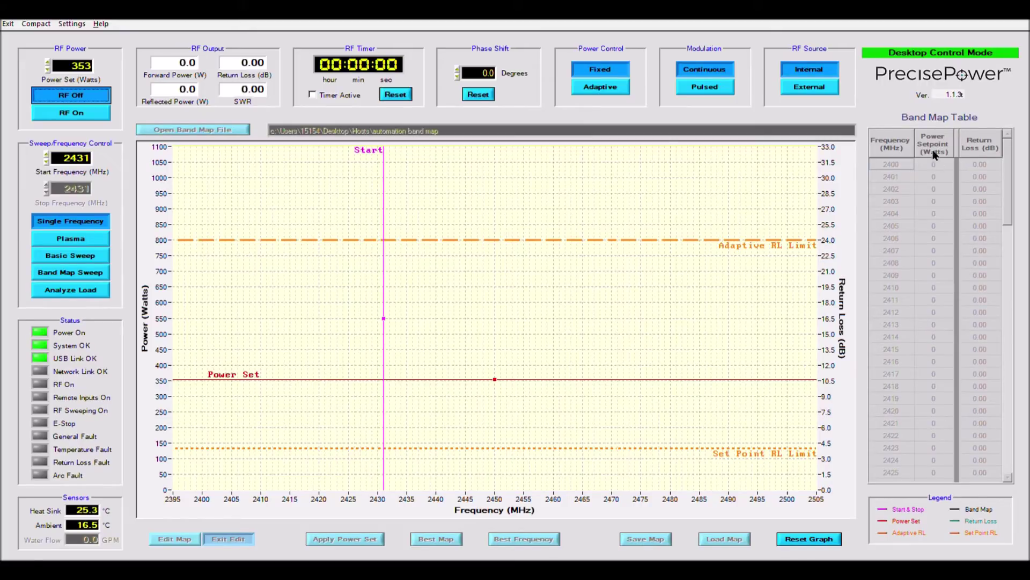
pyautogui.moveTo(802, 59)
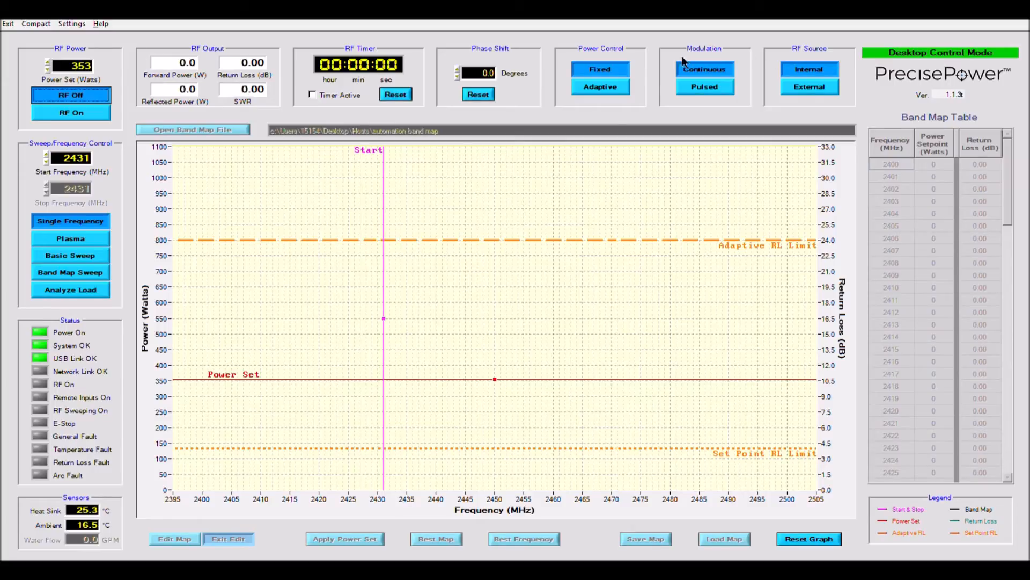
pyautogui.moveTo(715, 56)
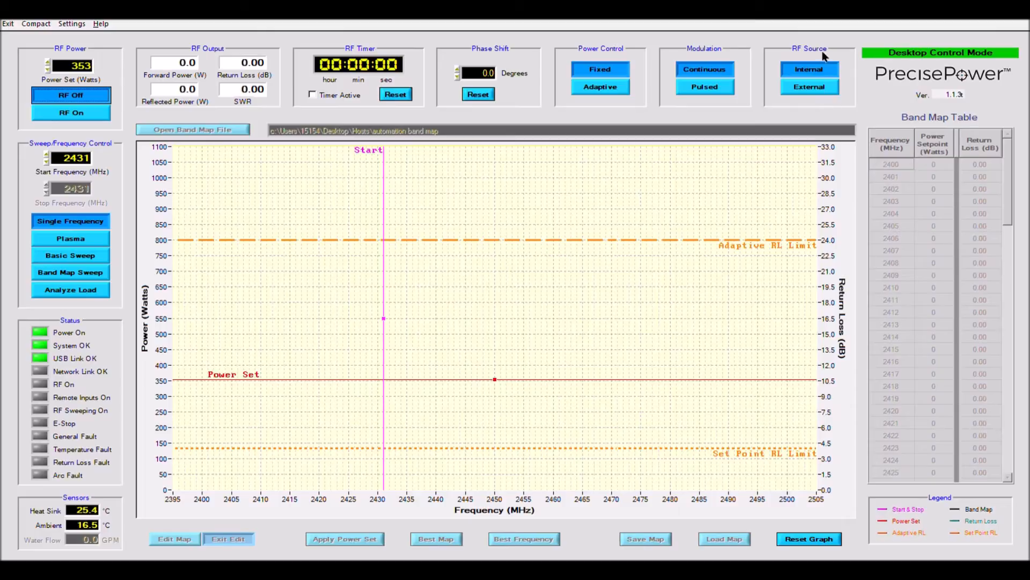
pyautogui.moveTo(718, 52)
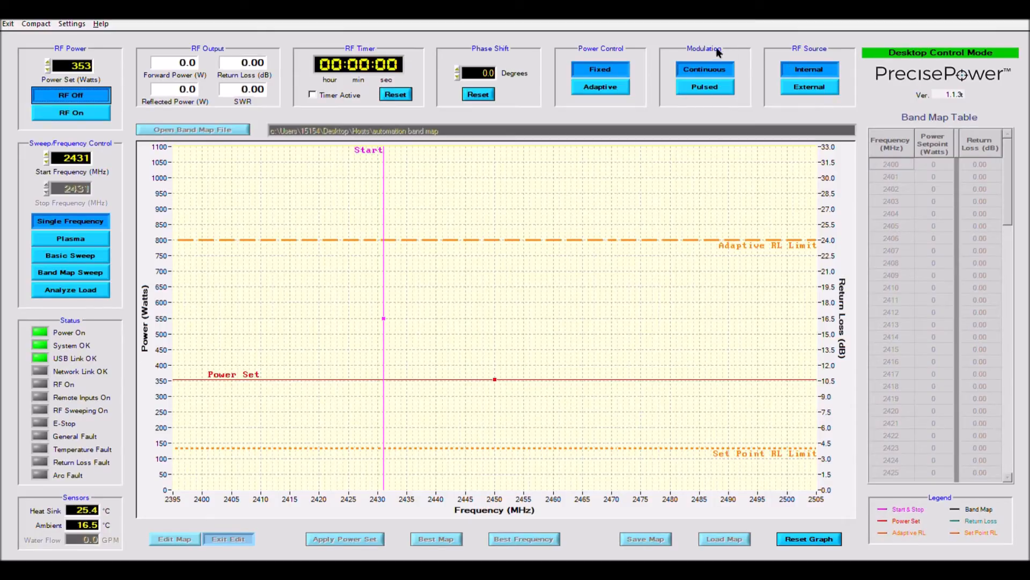
pyautogui.moveTo(618, 58)
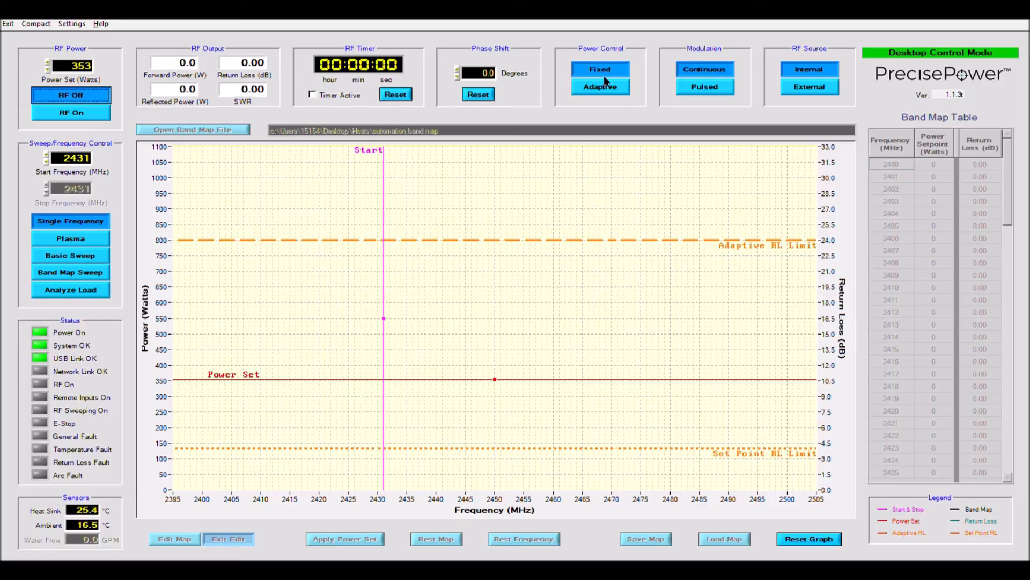
pyautogui.moveTo(309, 99)
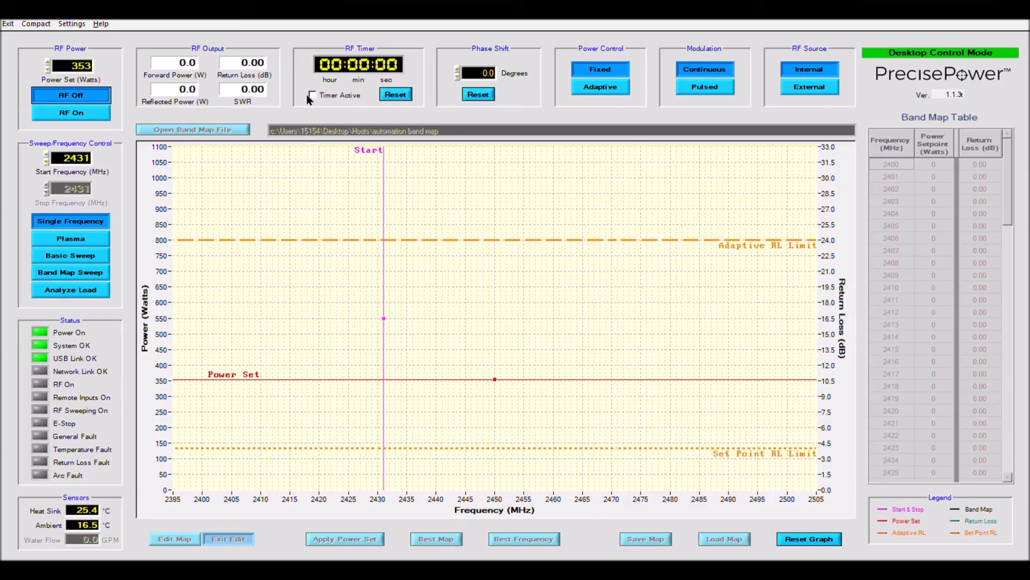
pyautogui.click(358, 64)
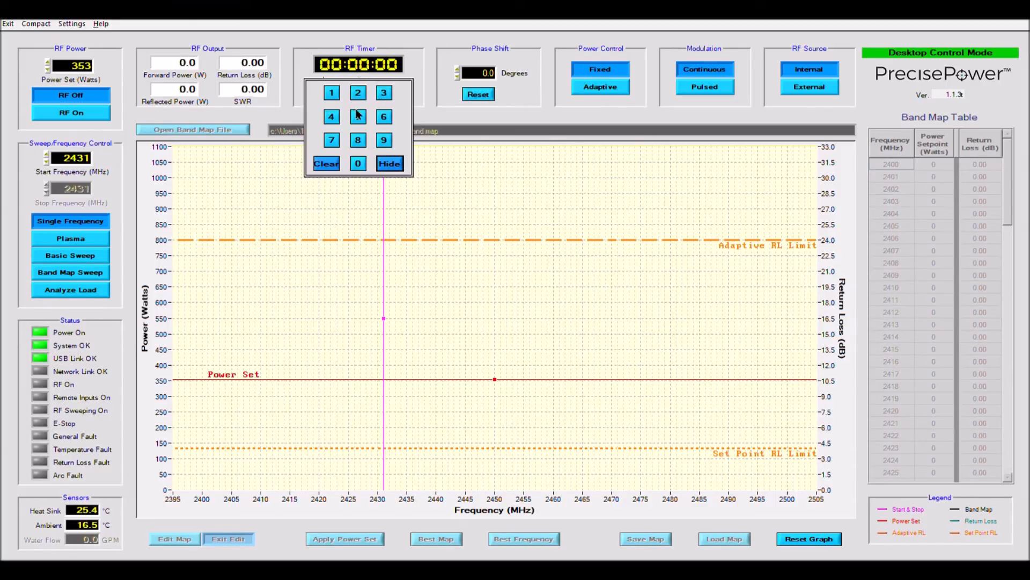
pyautogui.click(390, 164)
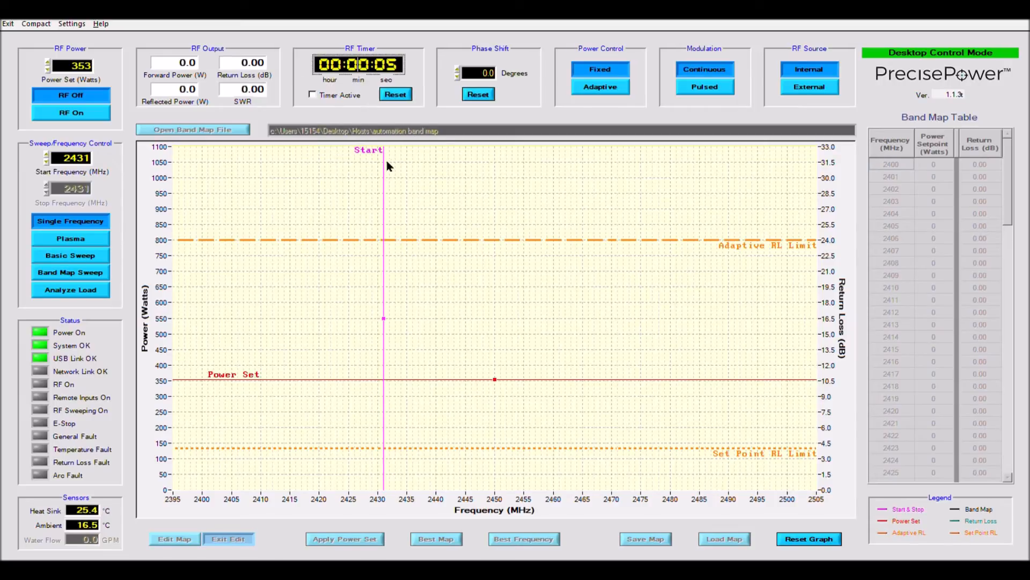
pyautogui.click(313, 94)
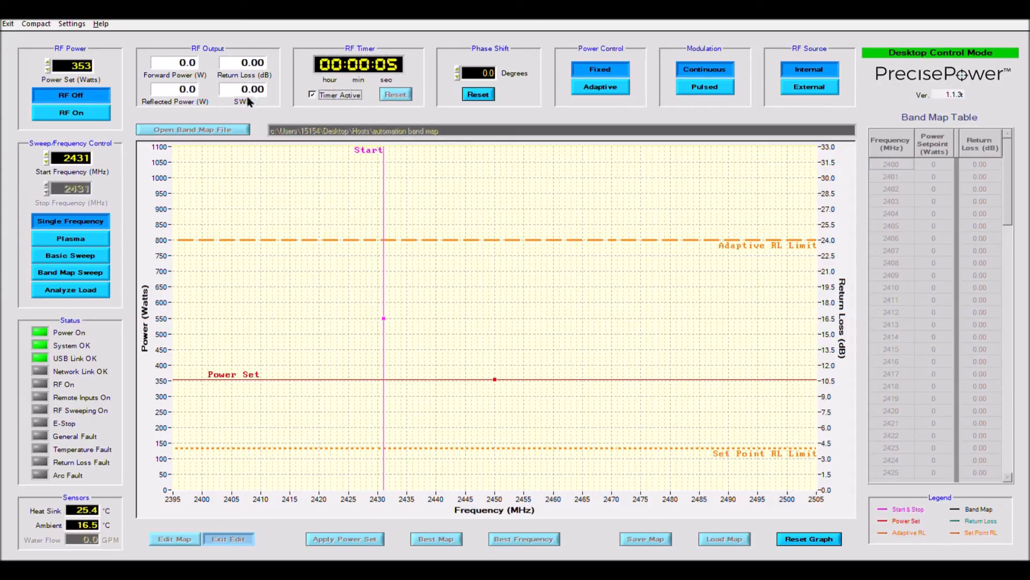
pyautogui.click(70, 112)
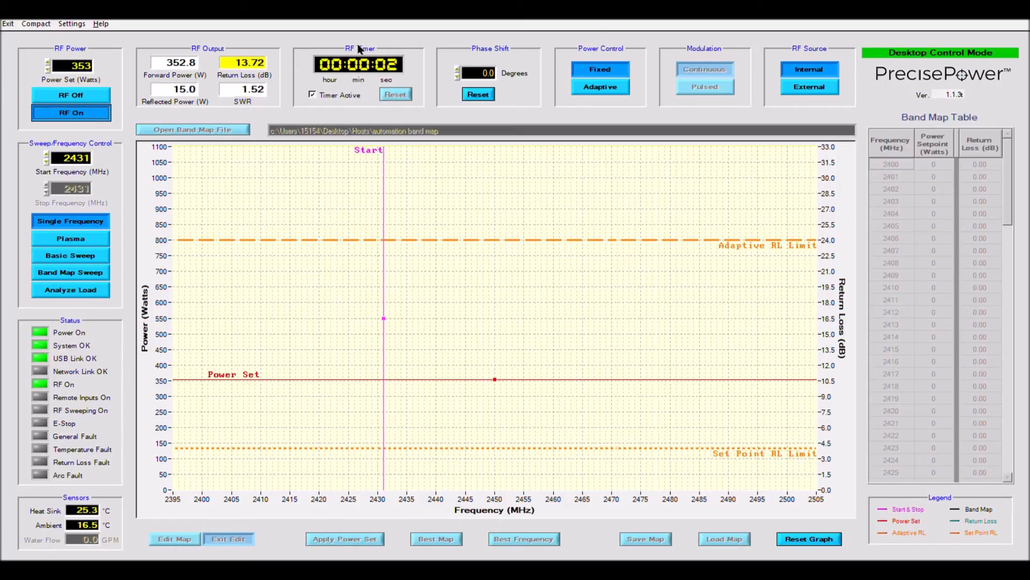
pyautogui.click(395, 94)
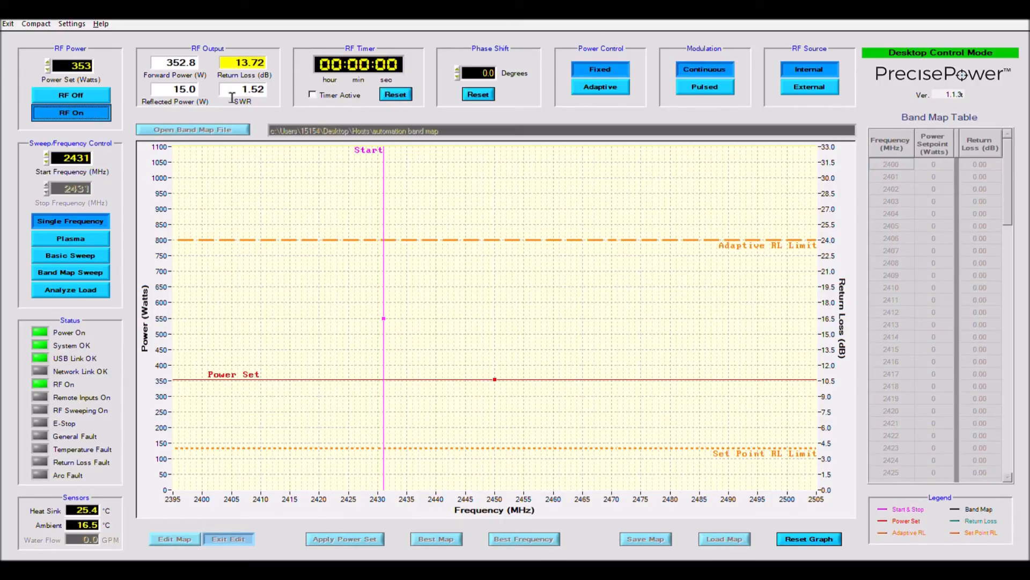
pyautogui.click(69, 95)
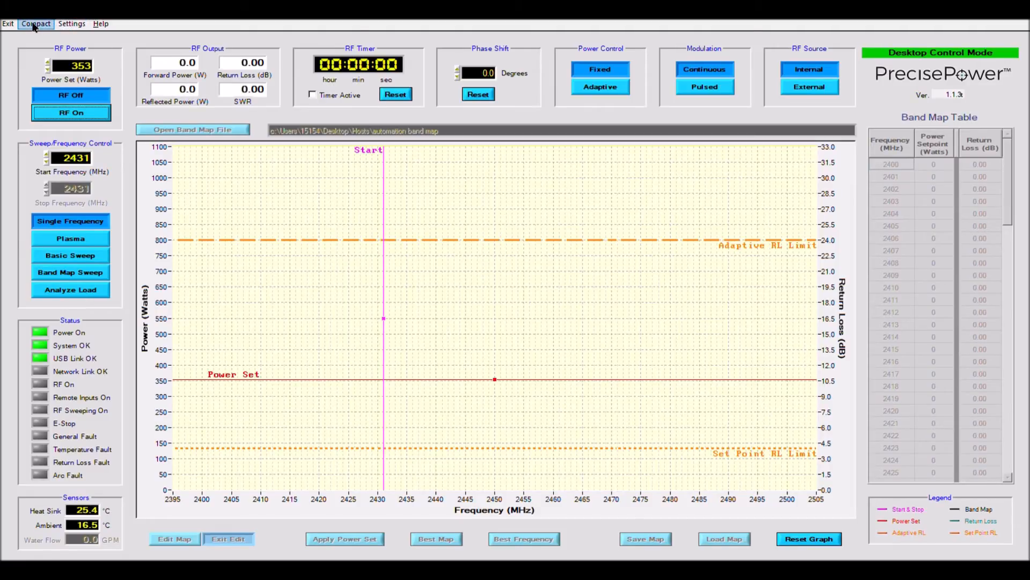
# - Switch to Compact view, run RF at about 100 W at 2400 MHz, then stop it
pyautogui.click(36, 23)
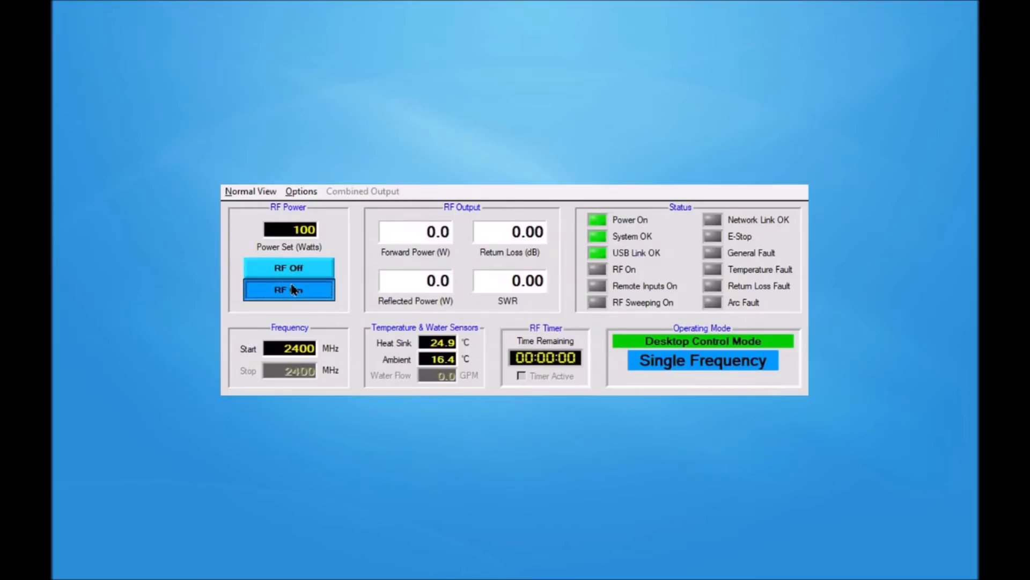
pyautogui.click(288, 289)
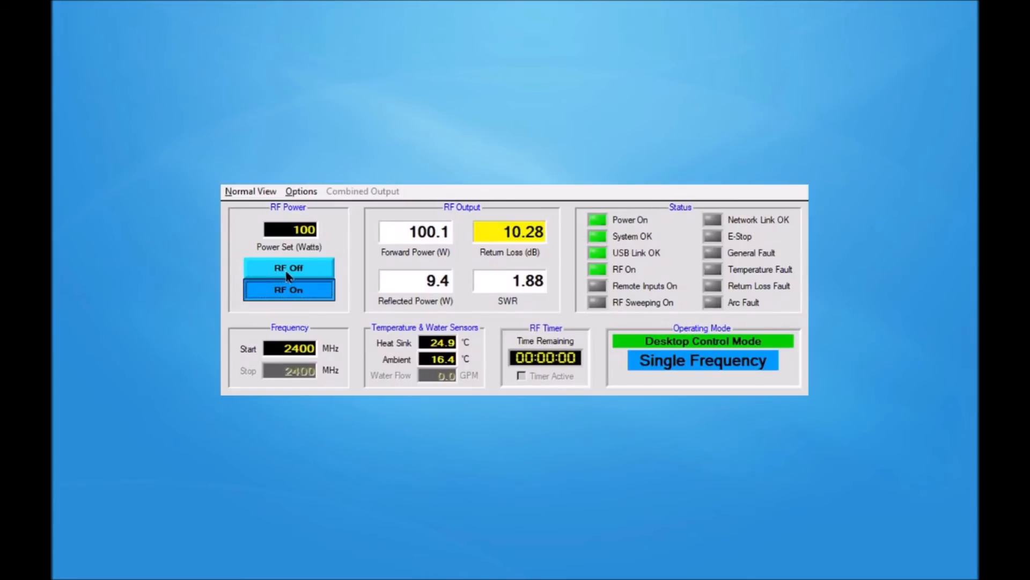
pyautogui.click(288, 267)
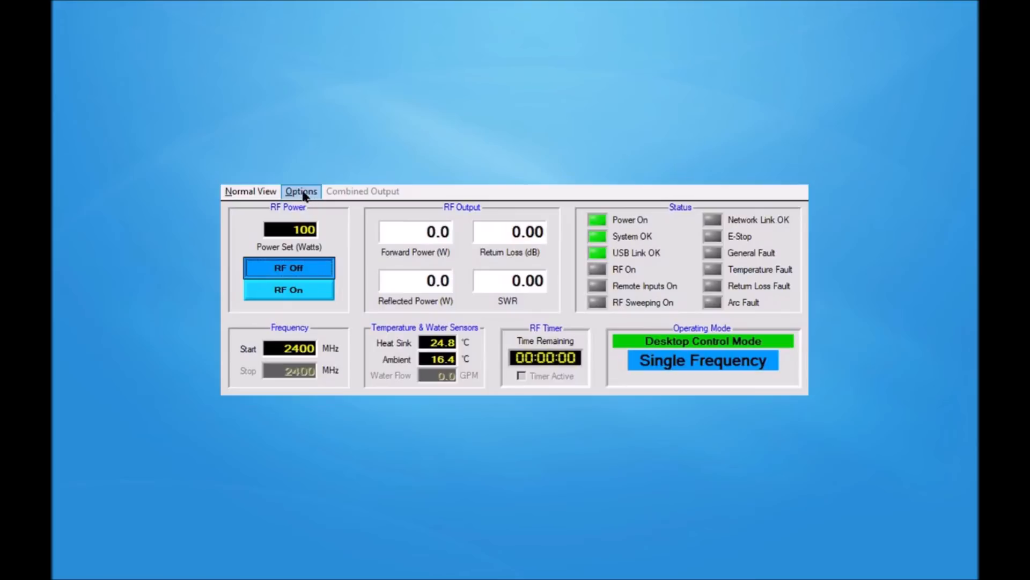
# - Review the default Startup Options and close the dialog
pyautogui.click(301, 191)
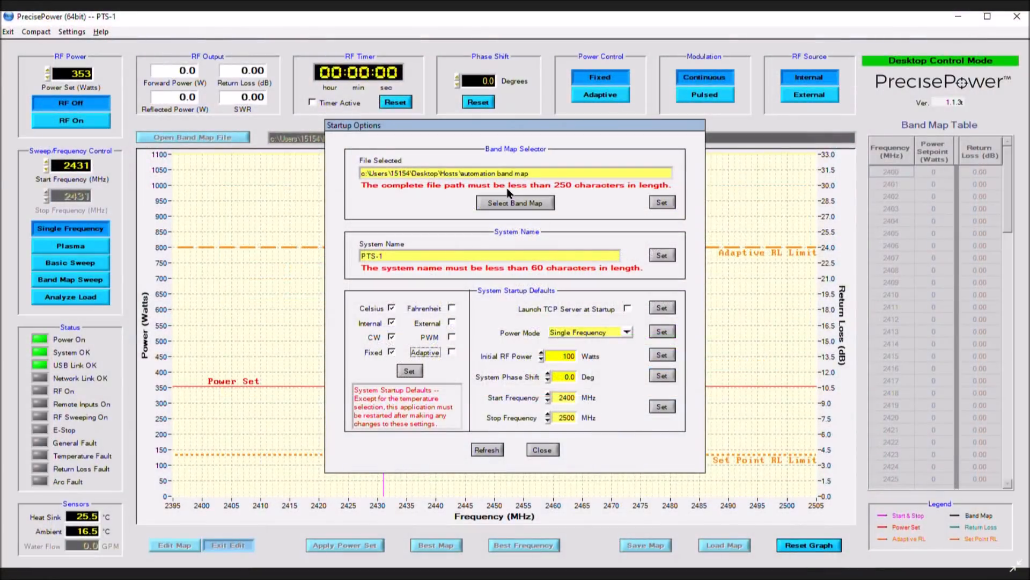
pyautogui.moveTo(529, 154)
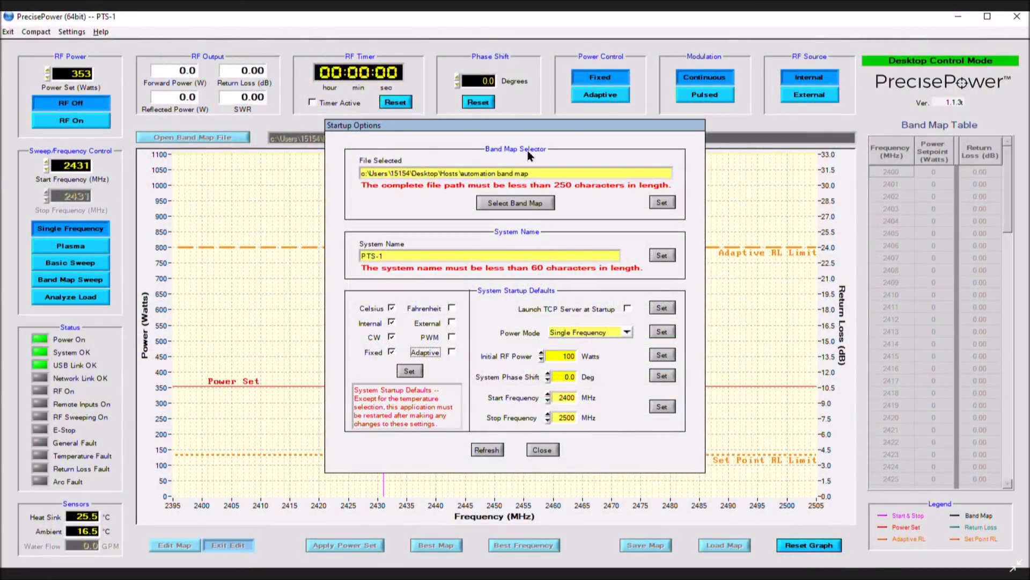
pyautogui.moveTo(463, 156)
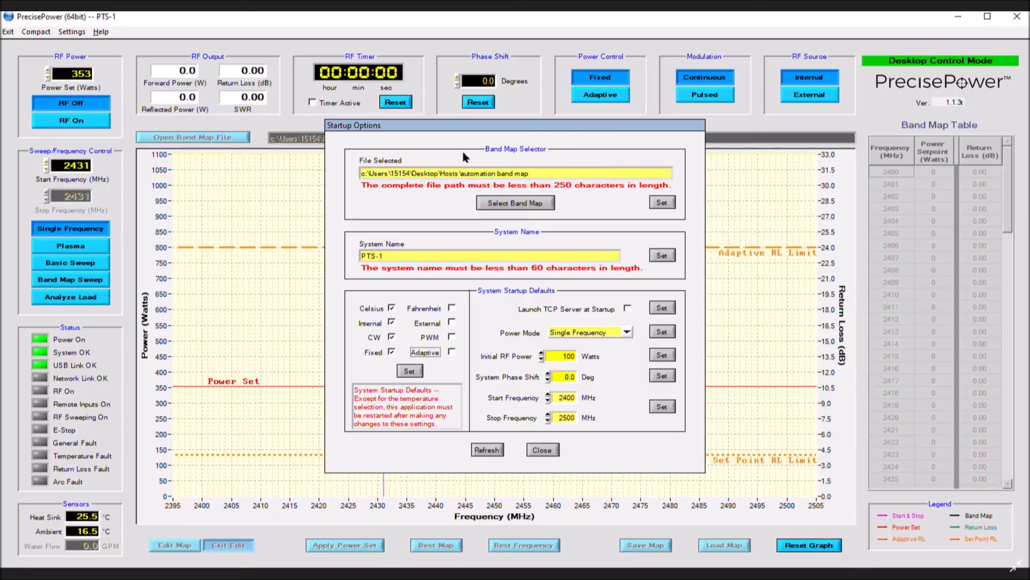
pyautogui.moveTo(418, 167)
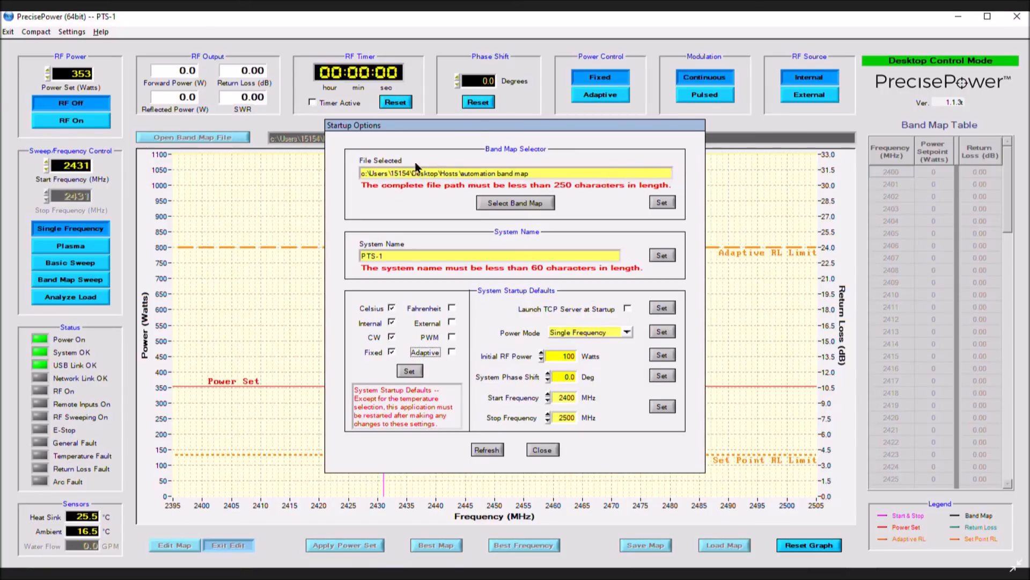
pyautogui.moveTo(458, 245)
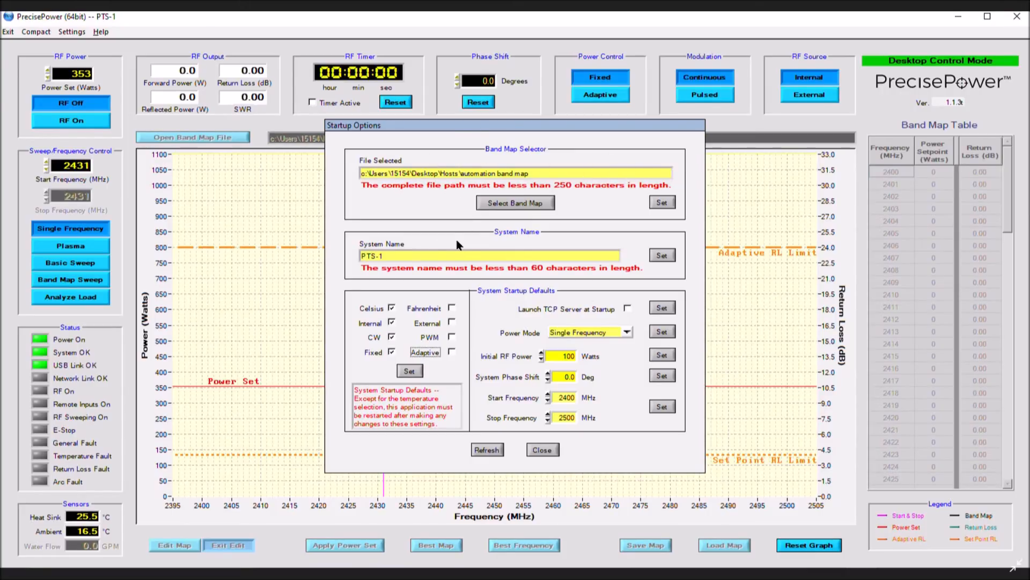
pyautogui.moveTo(532, 266)
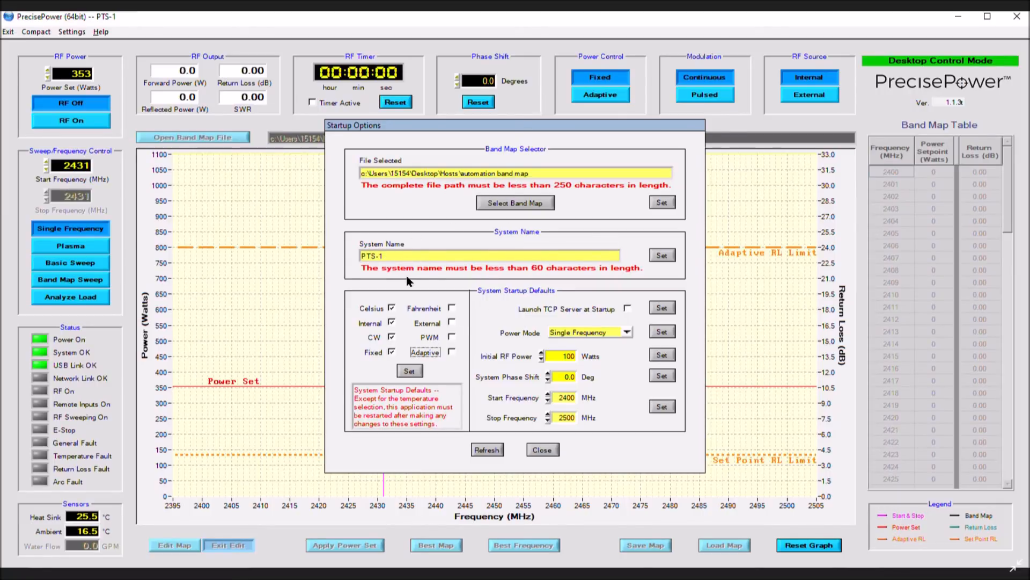
pyautogui.moveTo(444, 339)
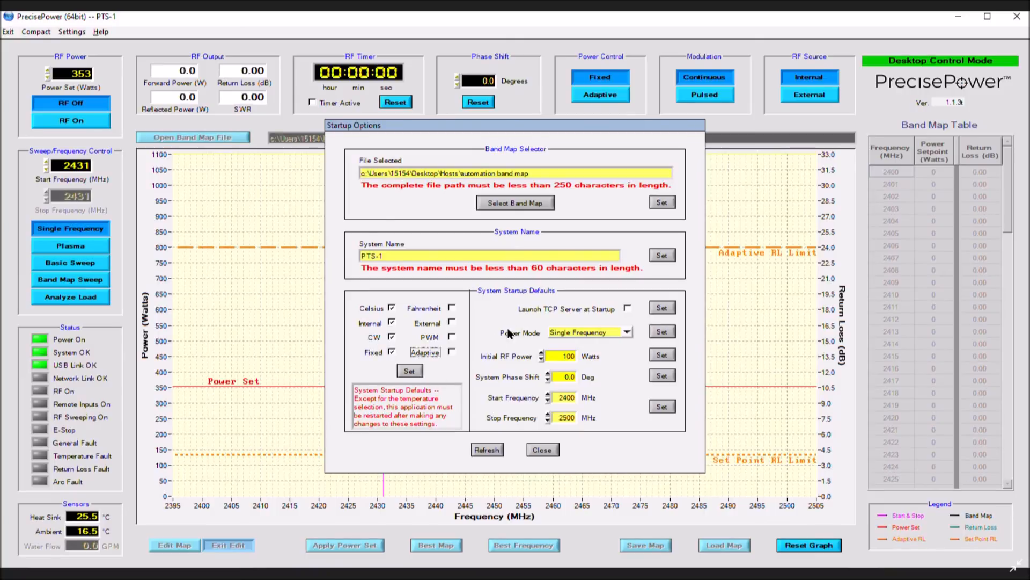
pyautogui.moveTo(634, 337)
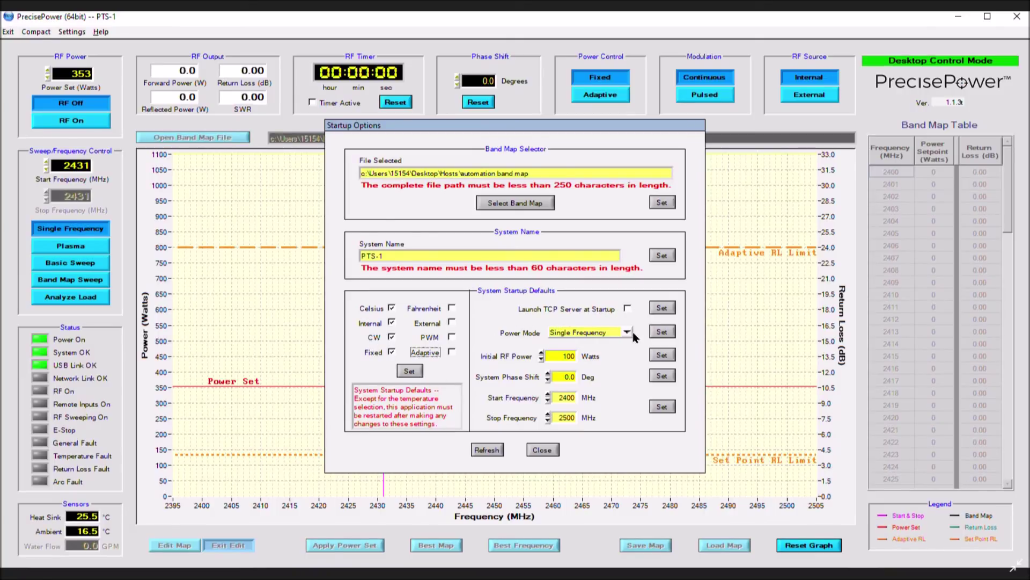
pyautogui.moveTo(536, 334)
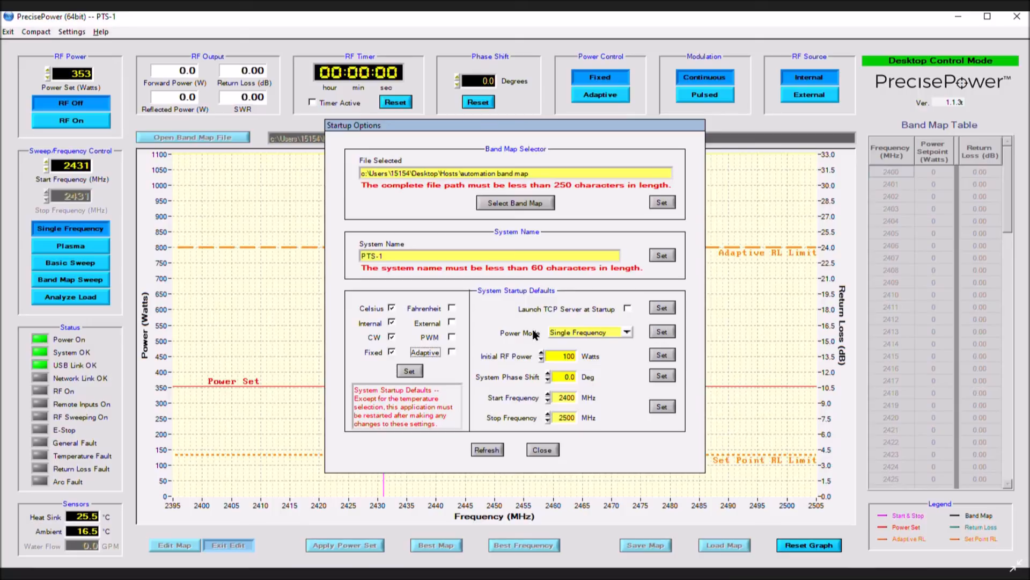
pyautogui.moveTo(595, 367)
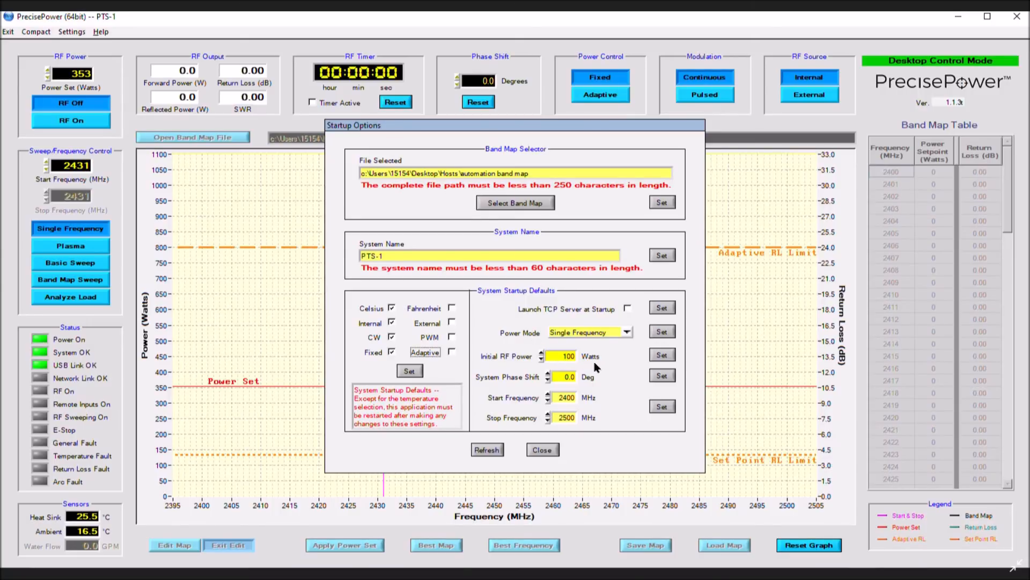
pyautogui.moveTo(567, 430)
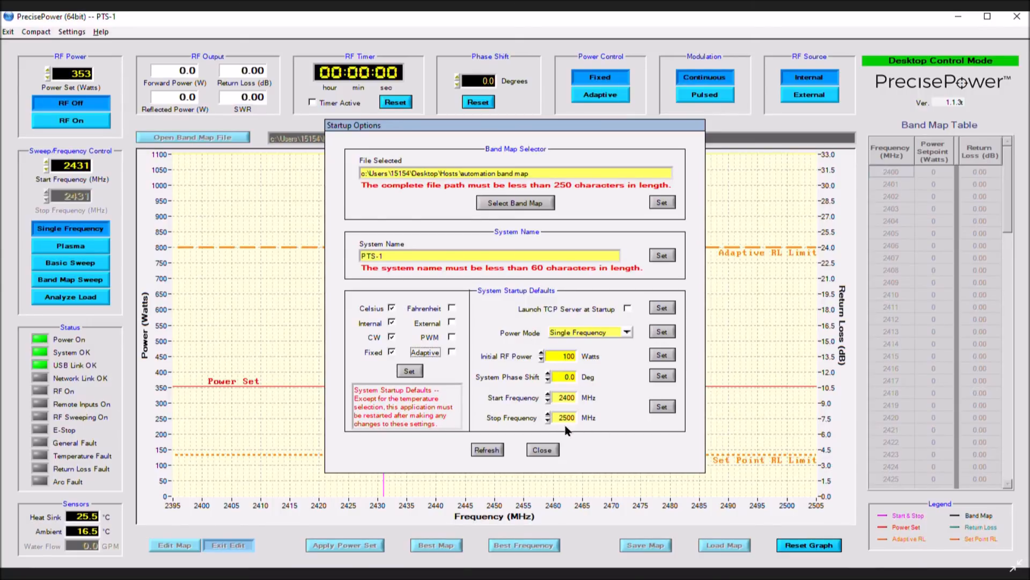
pyautogui.click(541, 450)
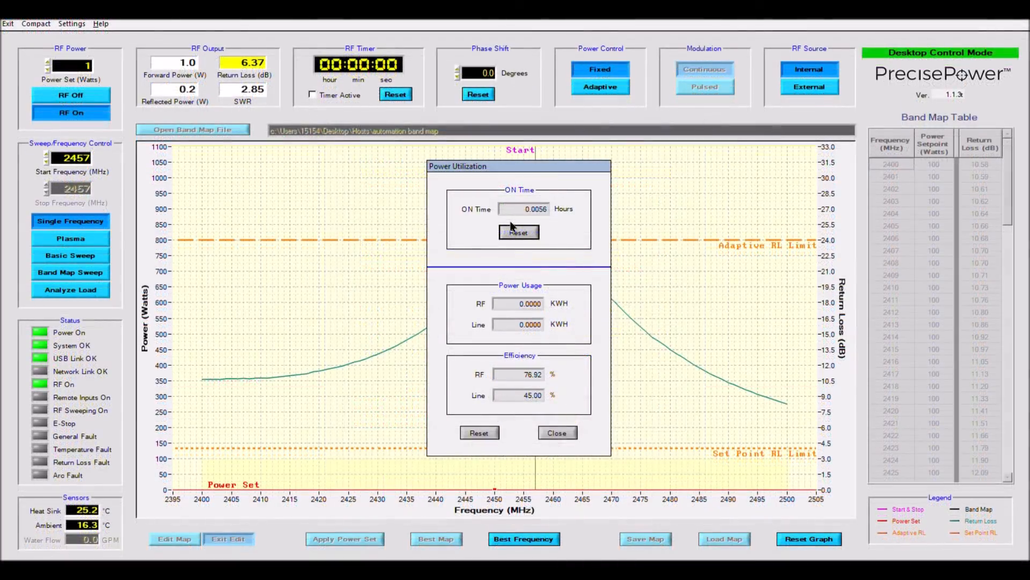